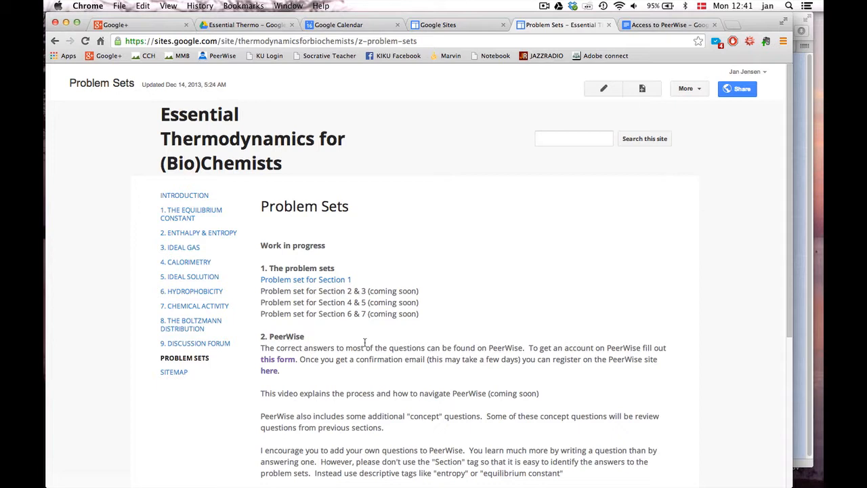
mouse_move(306, 279)
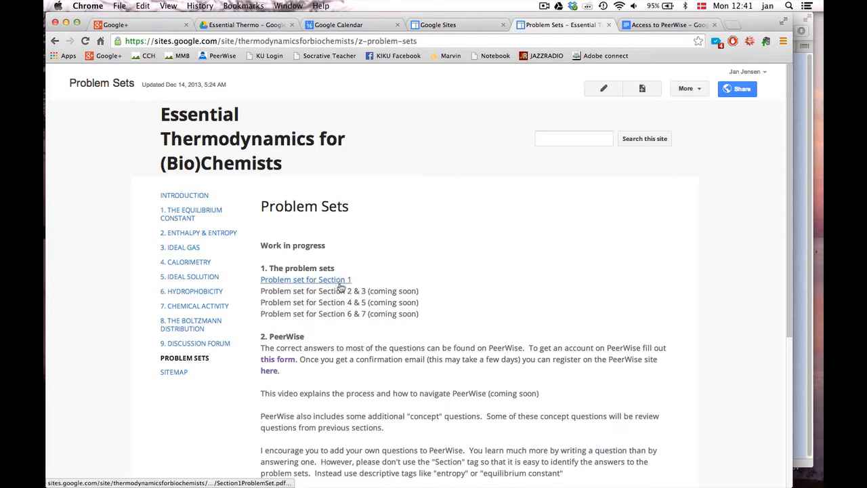
mouse_move(354, 311)
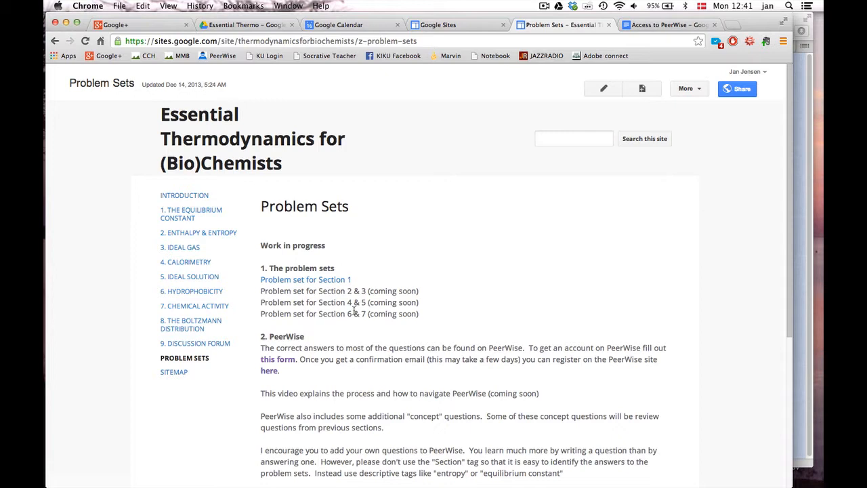
mouse_move(300, 362)
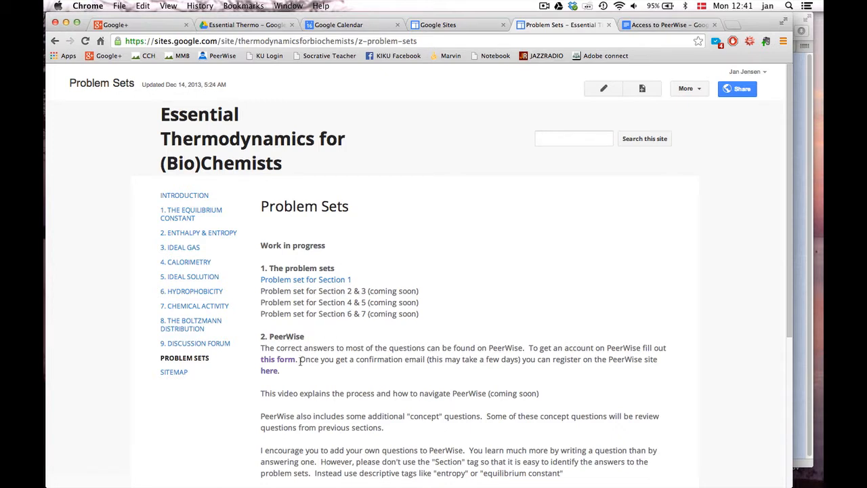
mouse_move(292, 366)
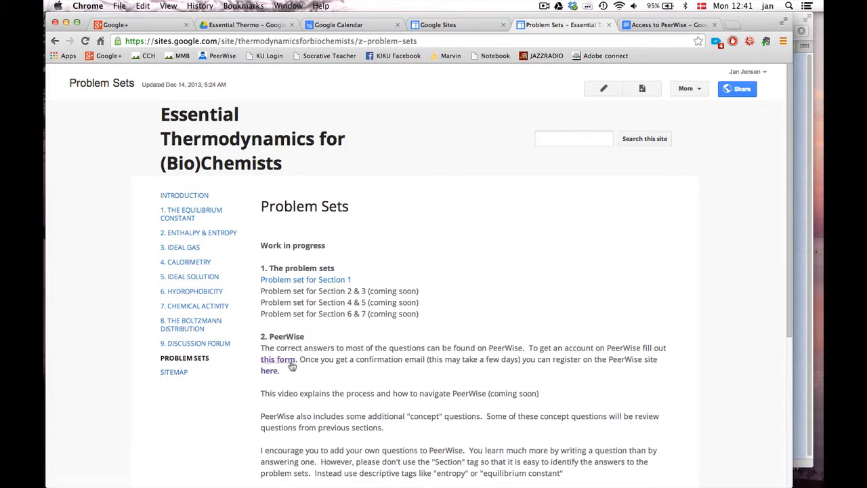
Open the Get access to PeerWise form and enter the email address xxx@xxxx.
click(277, 359)
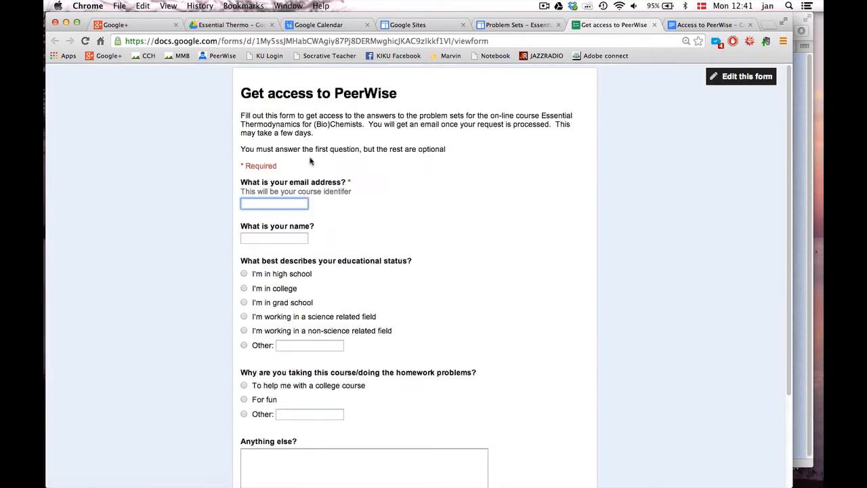
mouse_move(334, 152)
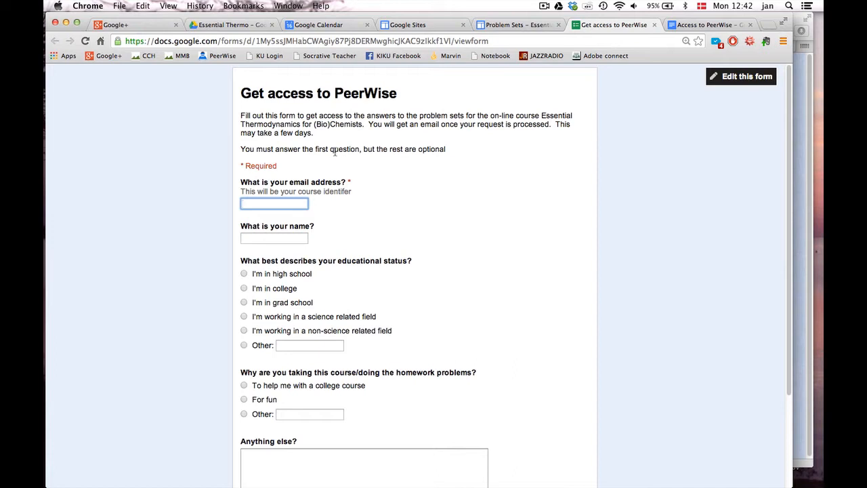
mouse_move(326, 259)
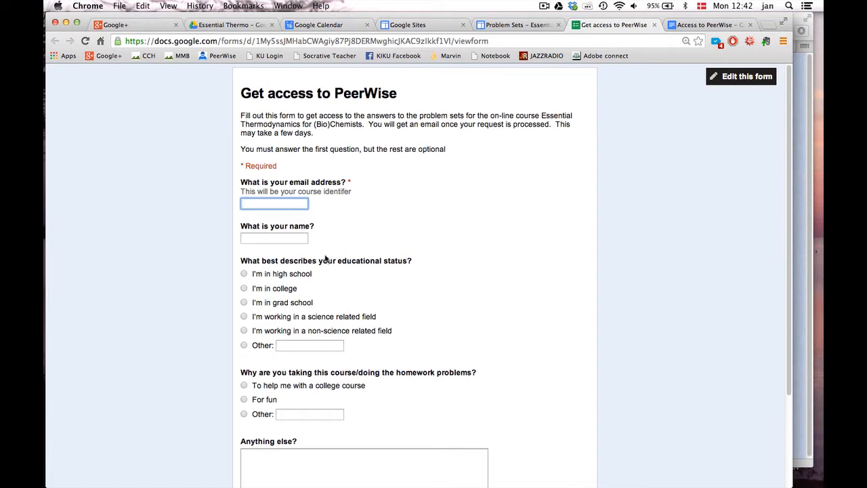
mouse_move(505, 304)
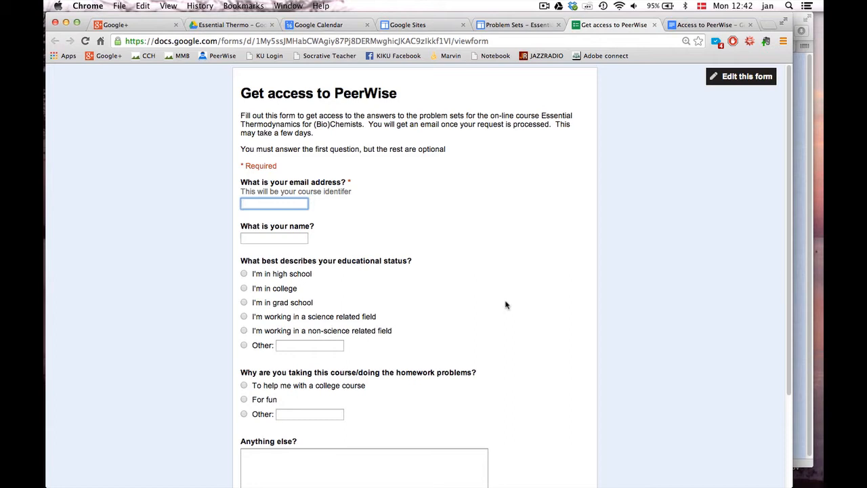
scroll(down, 3)
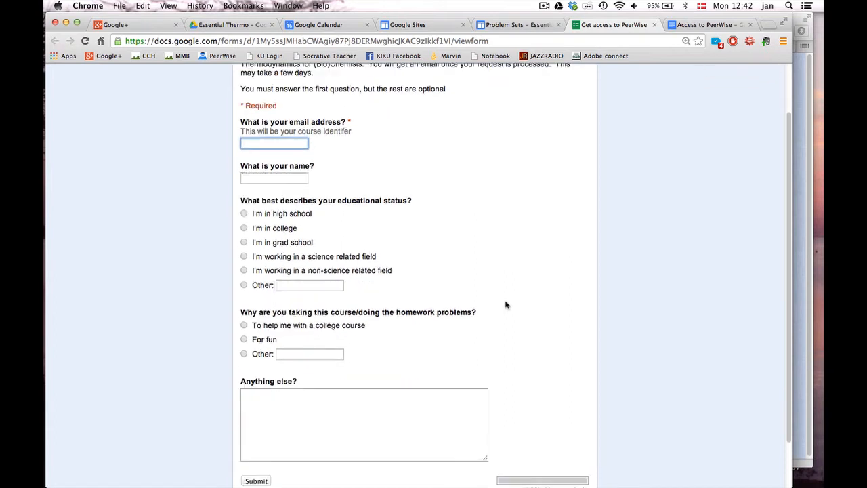
scroll(down, 3)
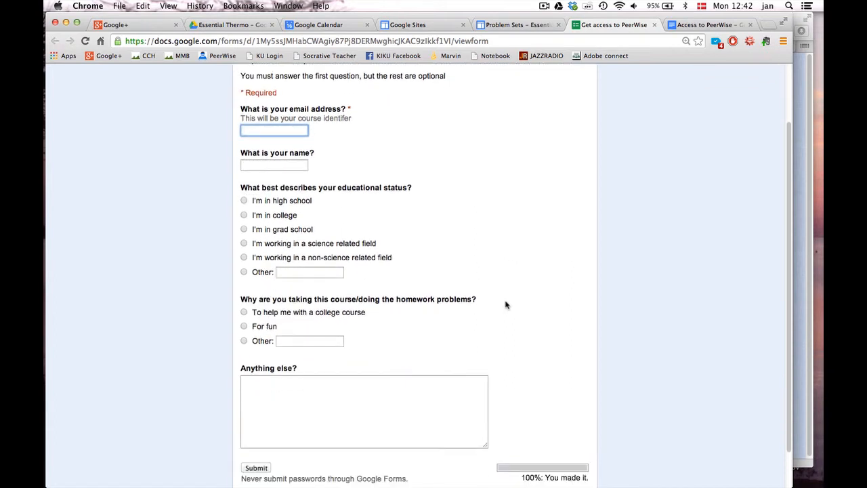
text(xxx)
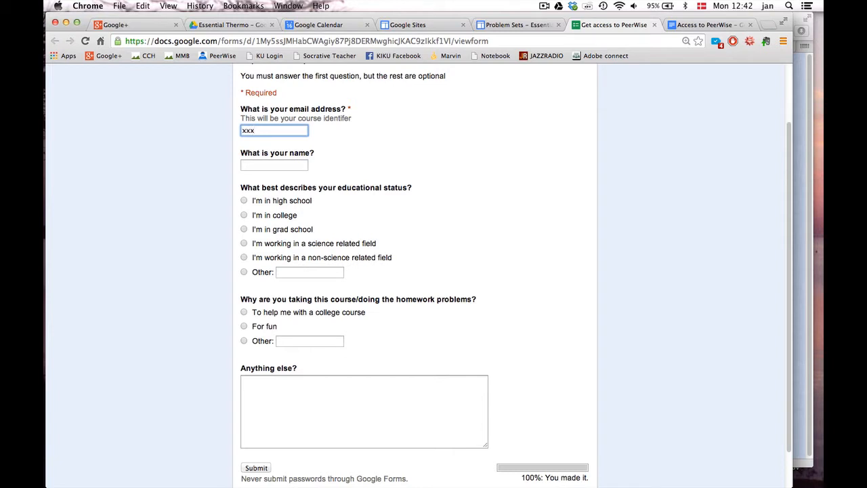
text(@xxxx)
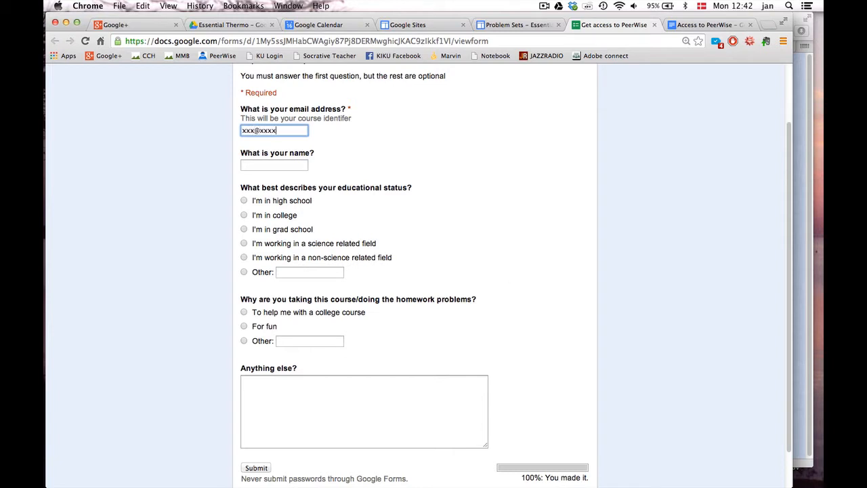
mouse_move(308, 168)
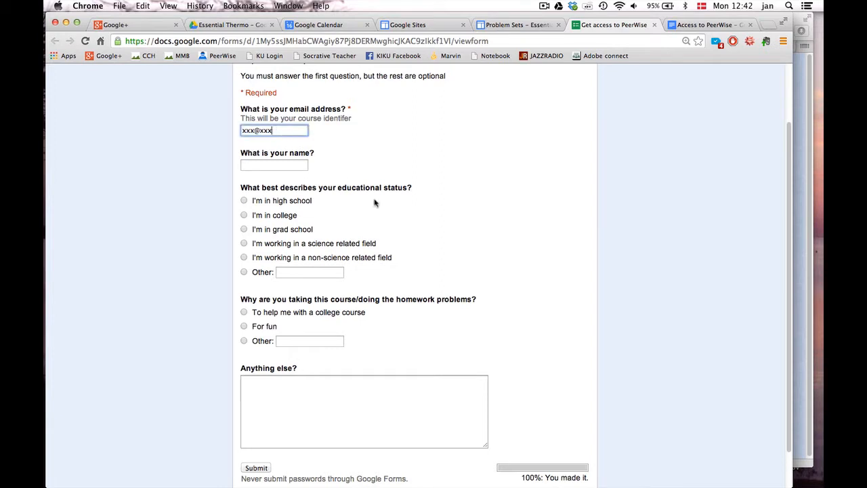
scroll(down, 3)
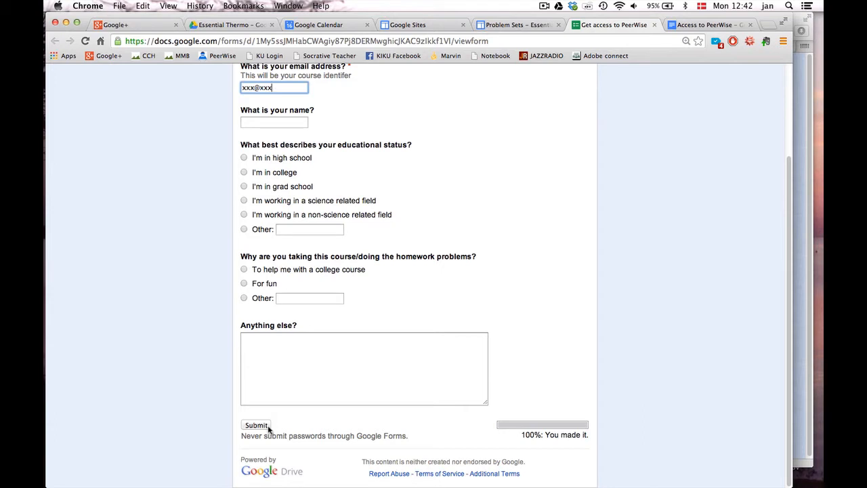
mouse_move(572, 182)
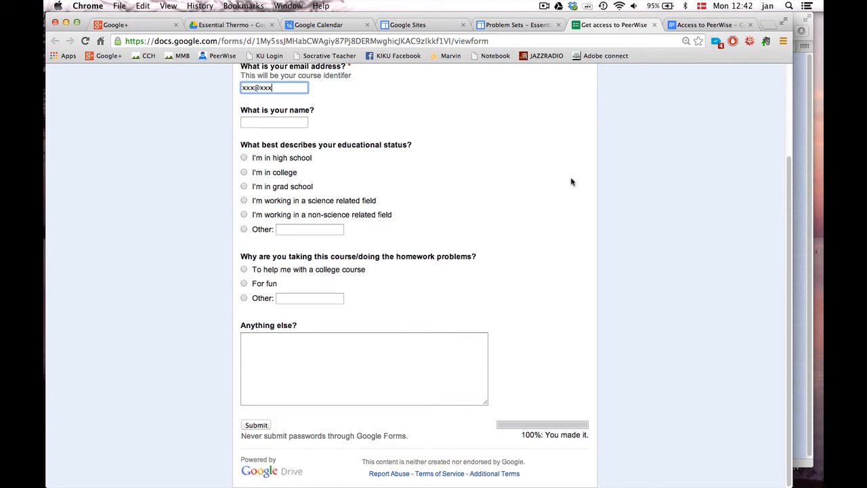
View the 'Access to PeerWise' Google Doc with the course ID and sign-up link.
click(705, 25)
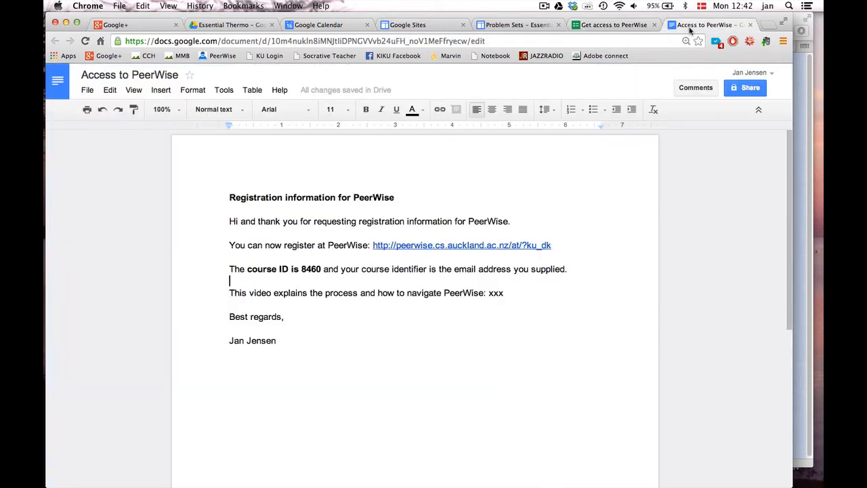
mouse_move(308, 188)
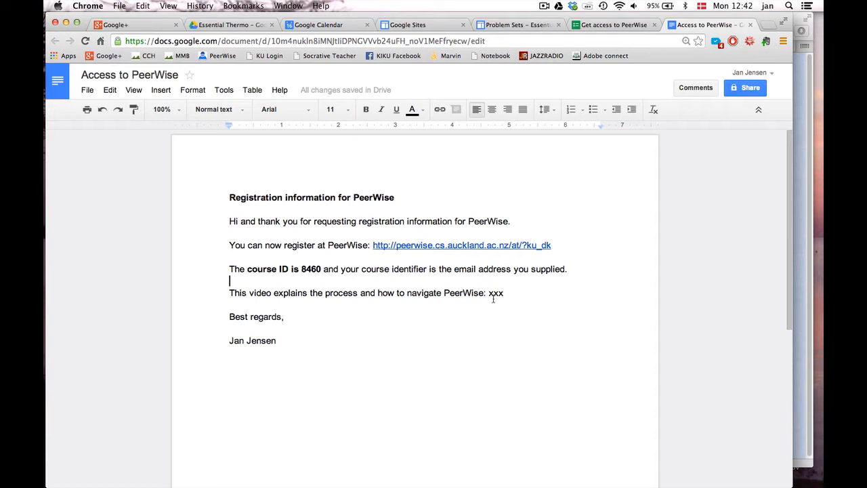
mouse_move(380, 288)
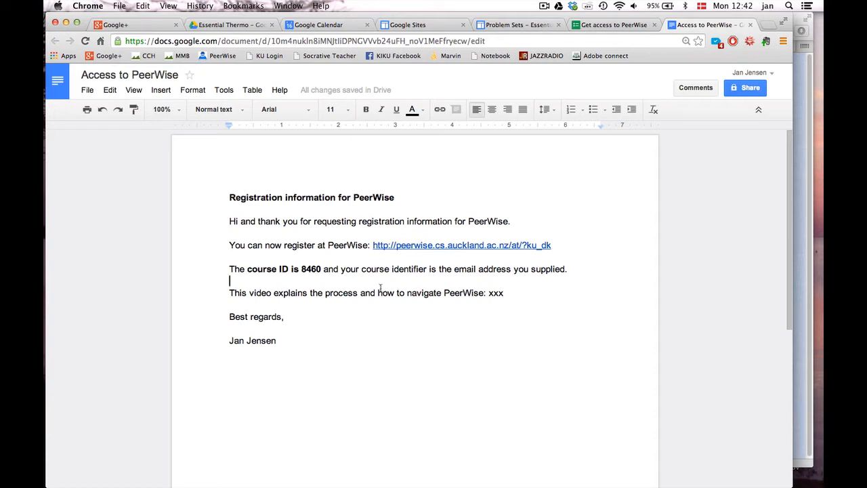
mouse_move(363, 283)
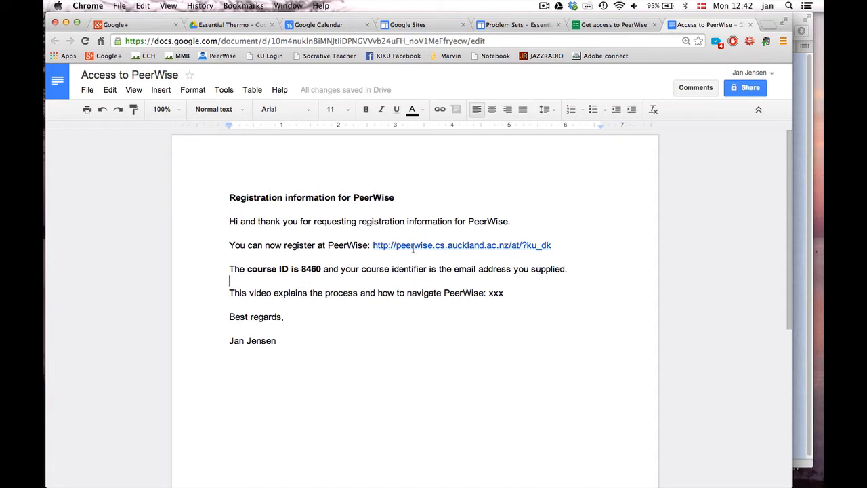
key(cmd+tab)
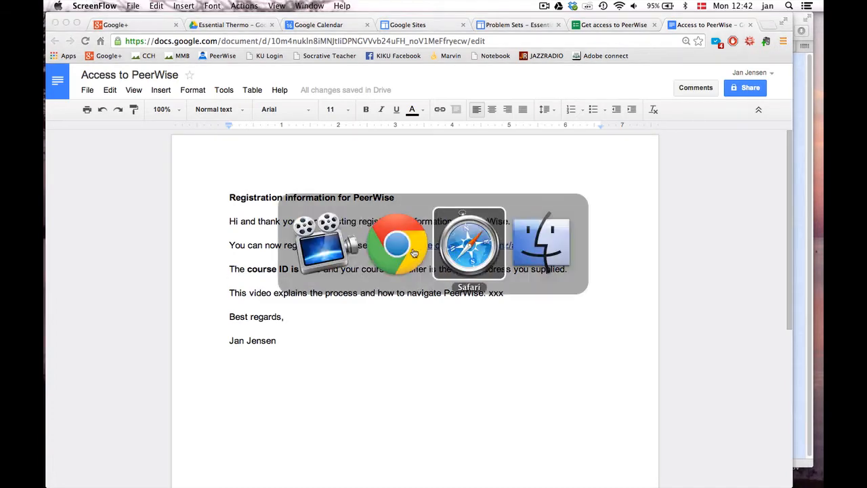
Return to Safari and open the PeerWise Registration page from the login screen.
click(469, 244)
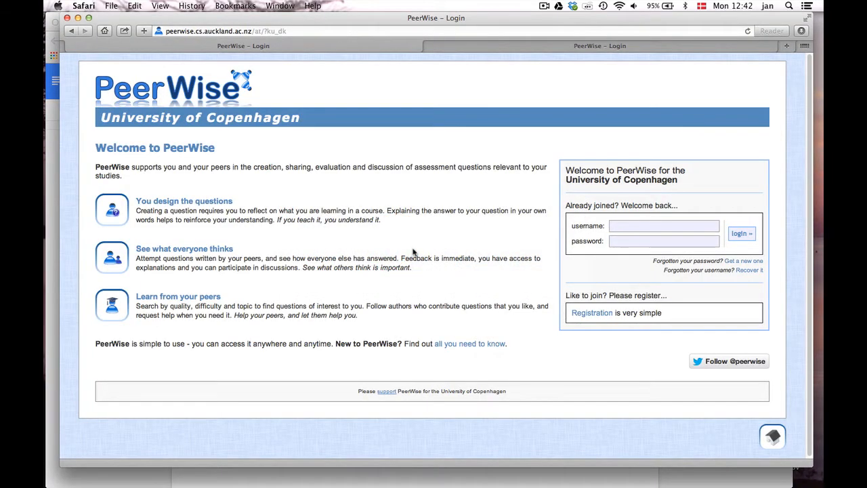
mouse_move(558, 335)
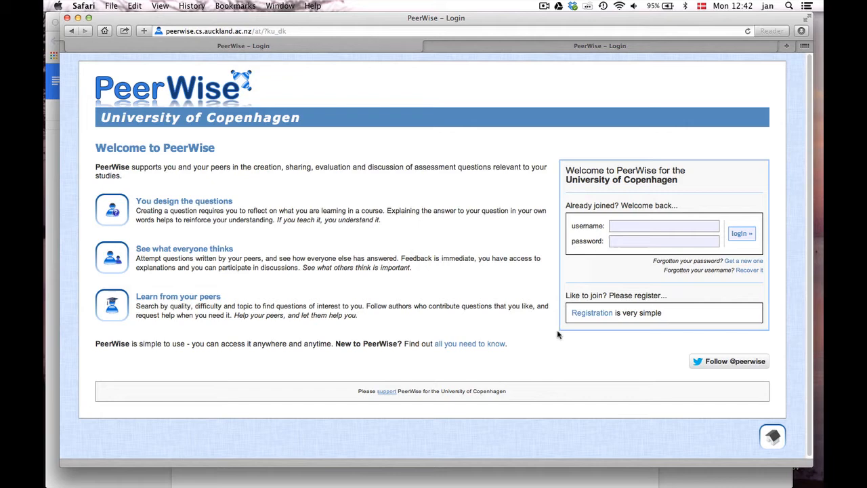
click(591, 312)
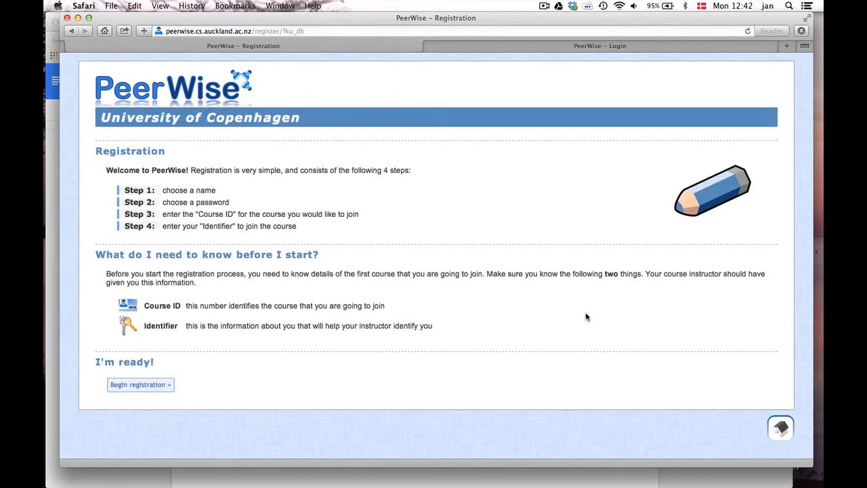
mouse_move(211, 364)
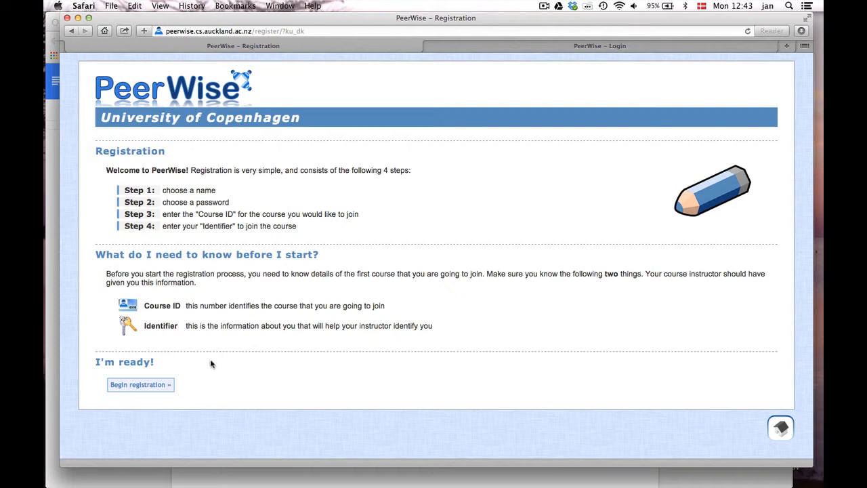
mouse_move(158, 384)
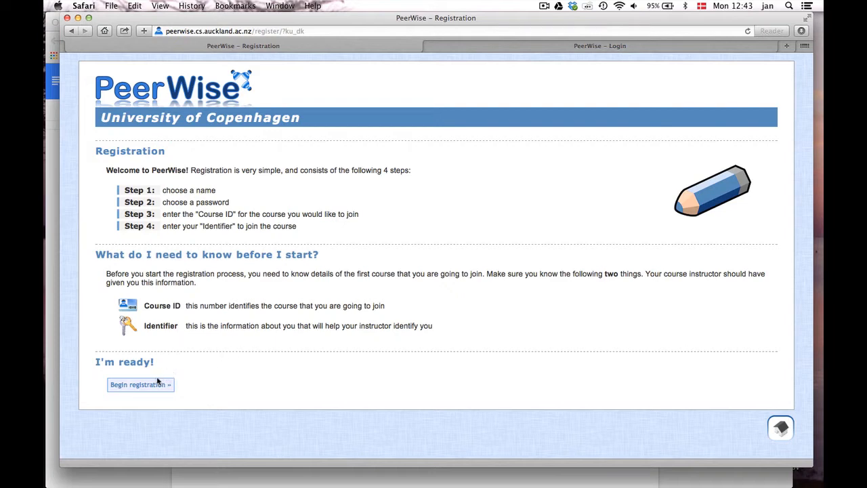
mouse_move(177, 334)
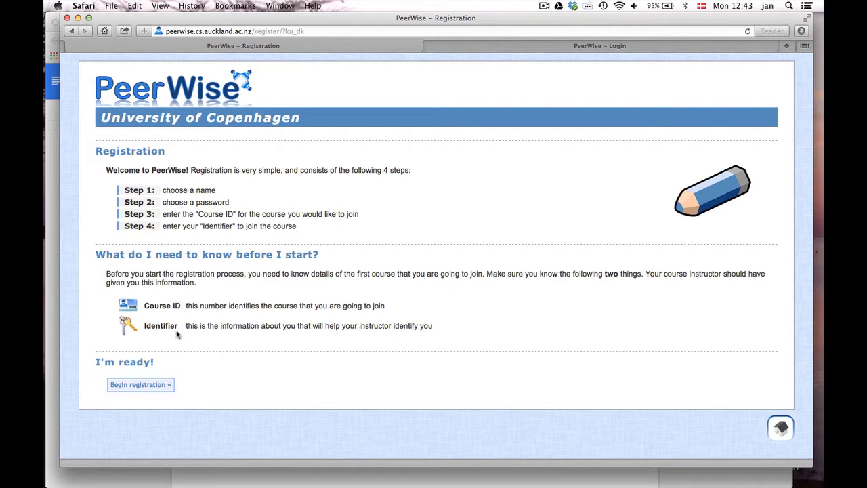
mouse_move(177, 305)
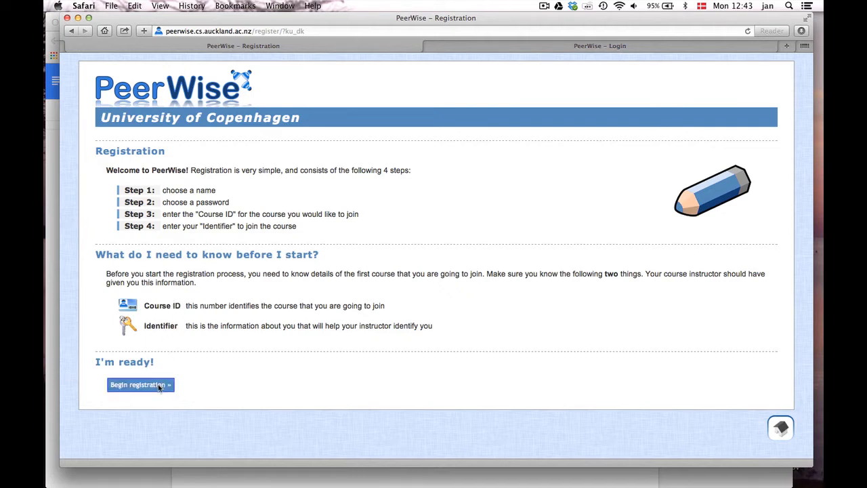
Claim the username xxx and enter the new password in both password fields.
click(140, 385)
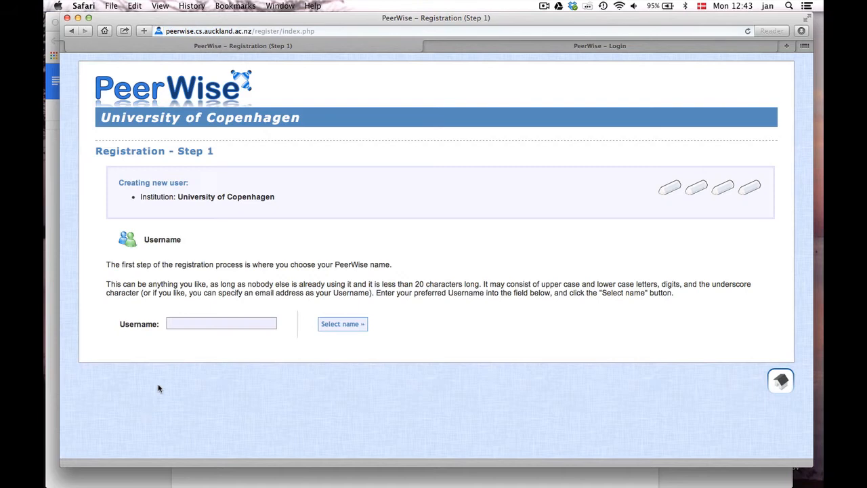
click(220, 323)
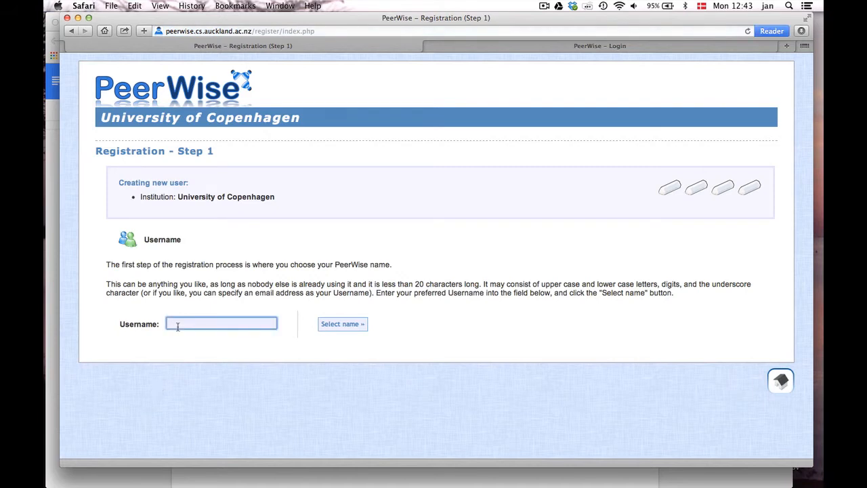
text(XXX)
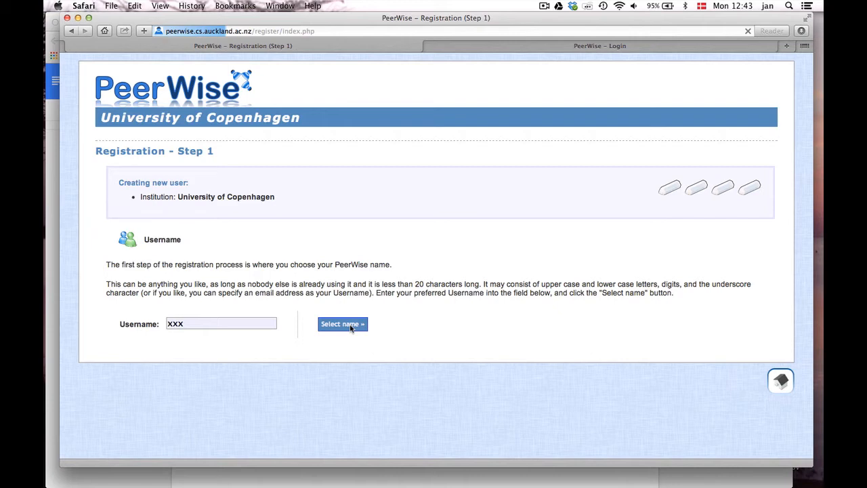
click(341, 324)
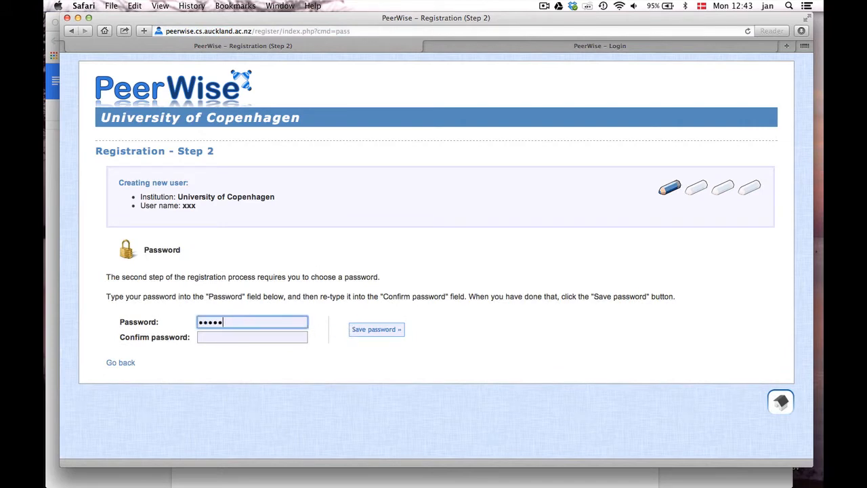
text(••••)
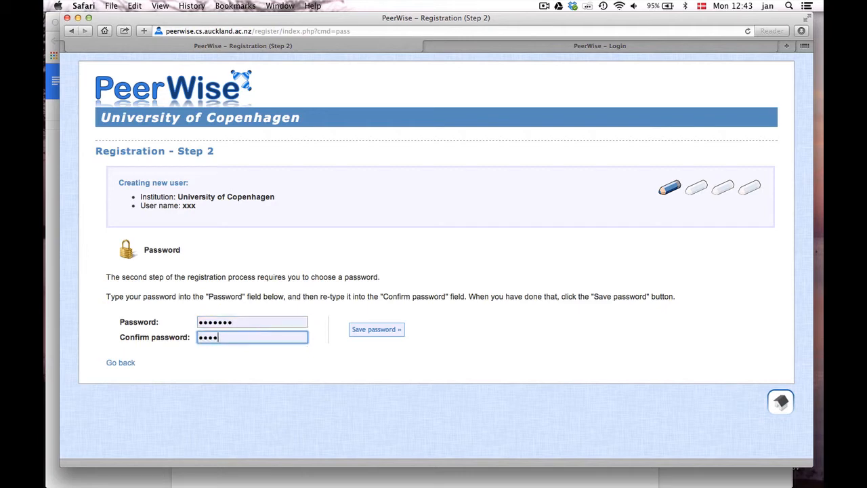
text(••)
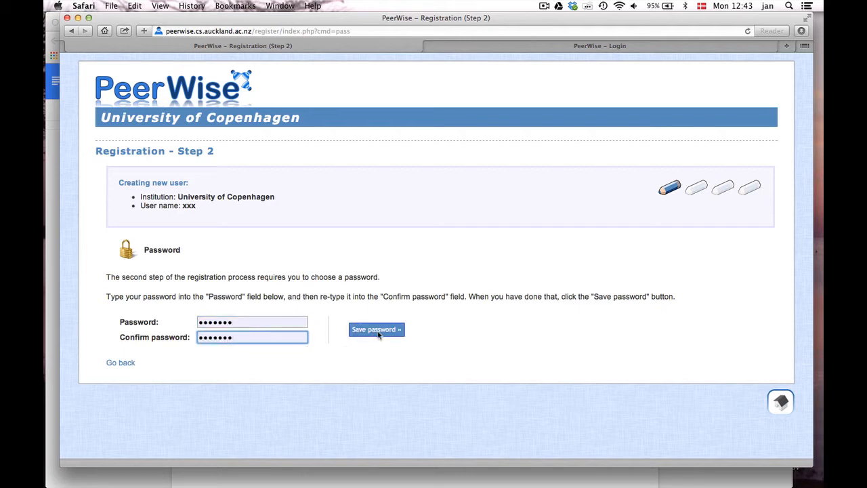
click(374, 329)
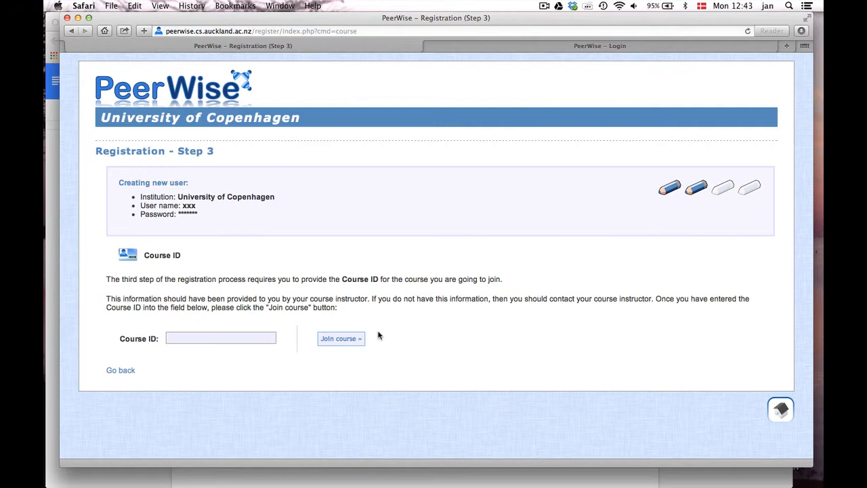
click(220, 338)
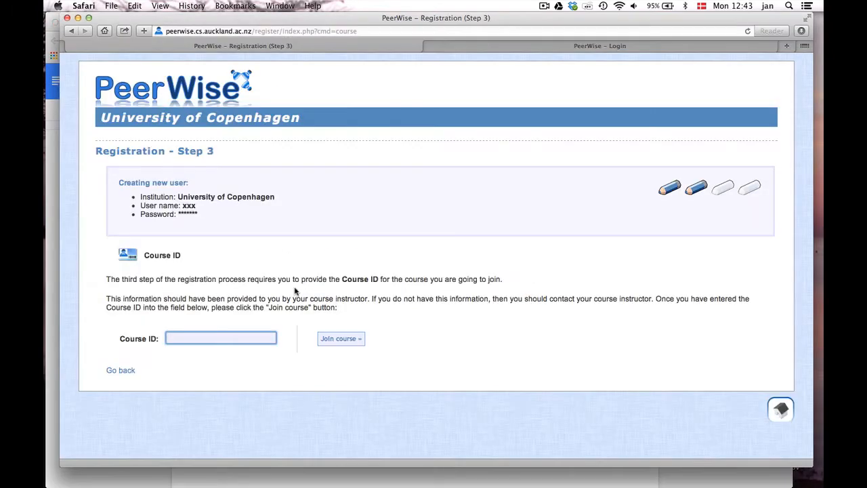
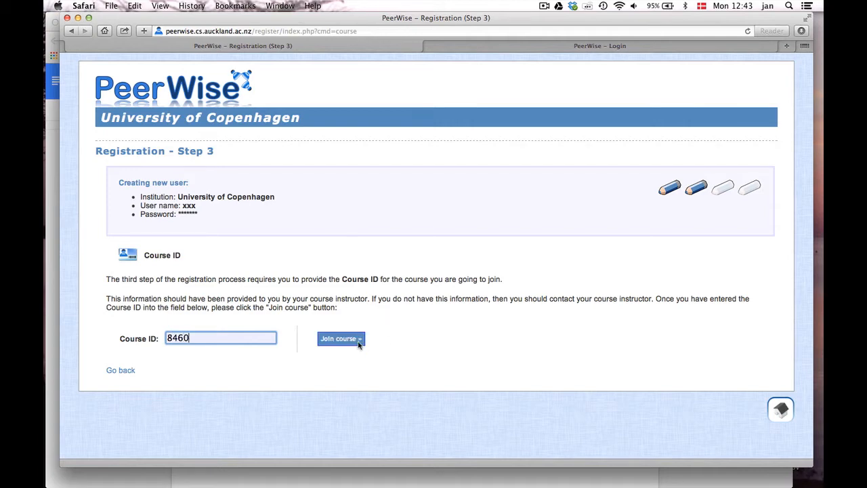
click(341, 338)
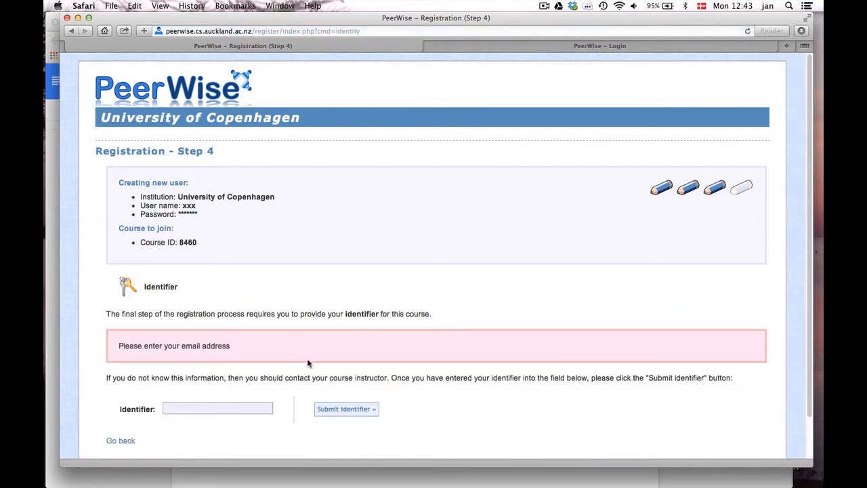
Submit xxx@xxx as the course identifier.
click(217, 409)
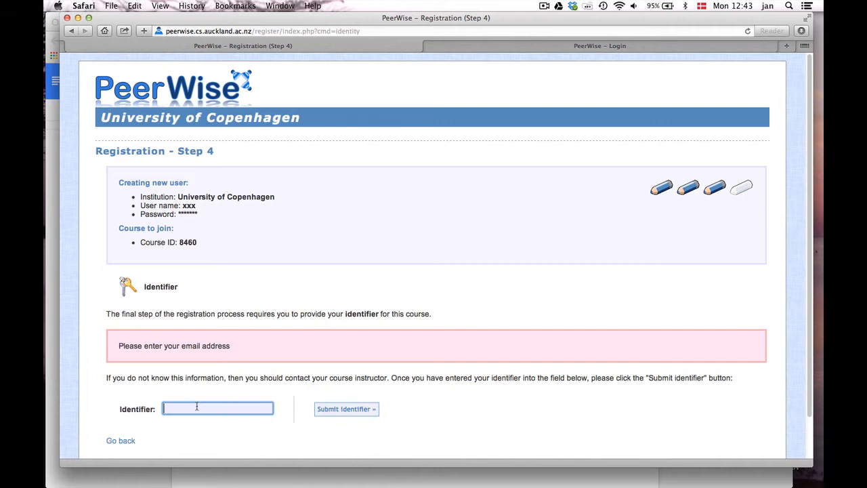
text(xxx)
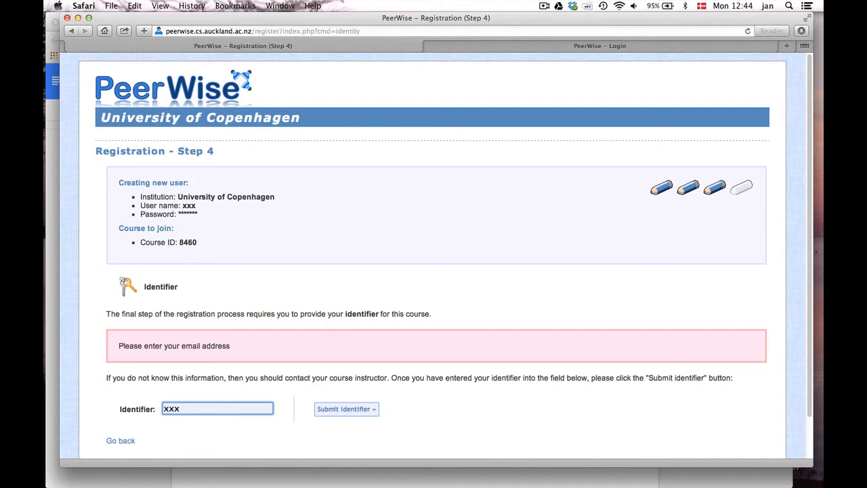
text(@xxx)
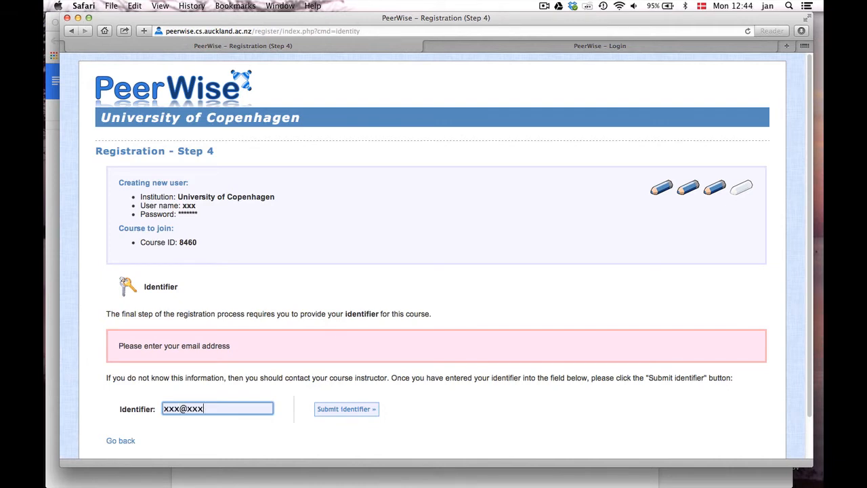
click(346, 409)
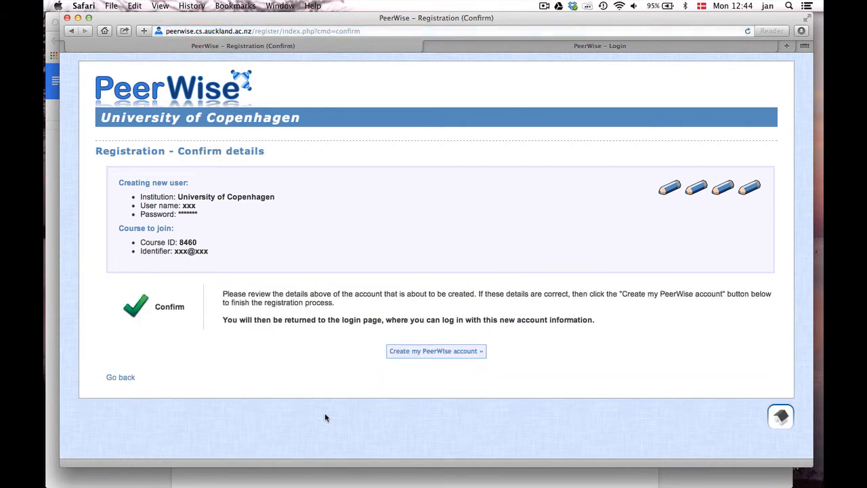
Create the PeerWise account and log in with username xxx.
click(436, 351)
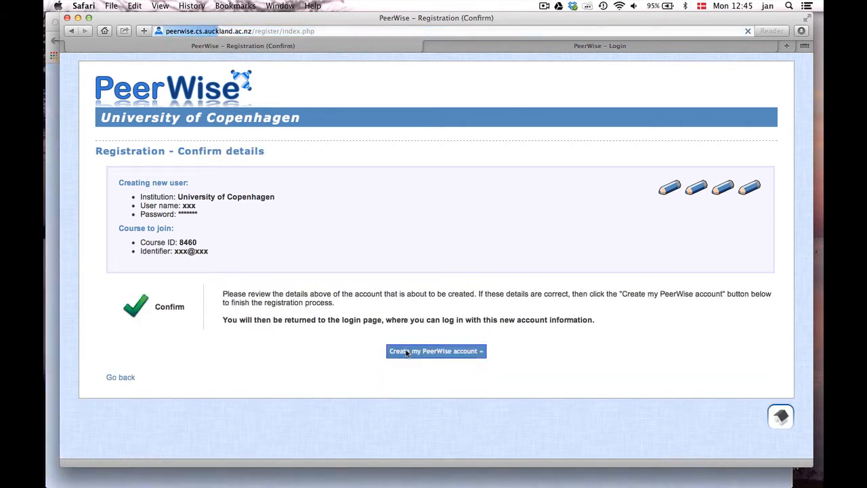
click(436, 351)
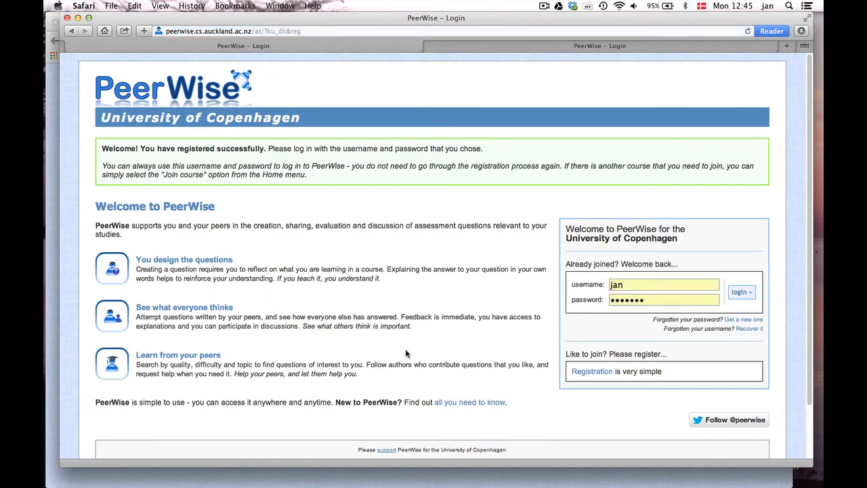
mouse_move(591, 315)
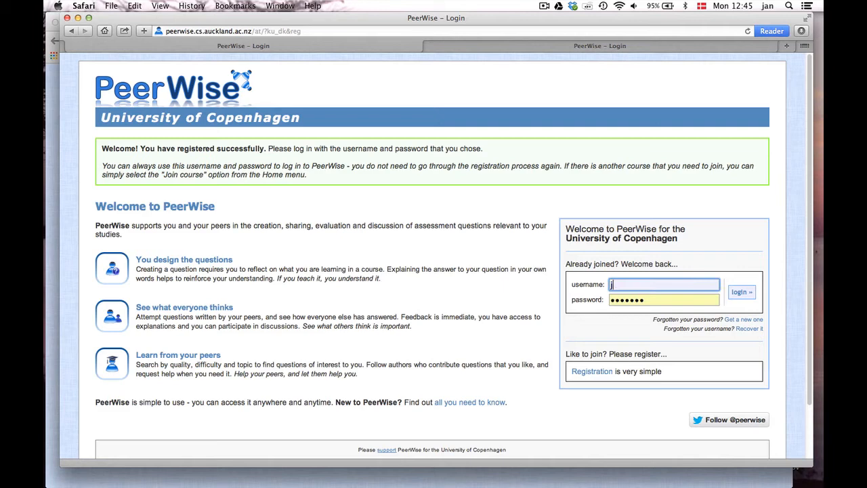
text(xxx)
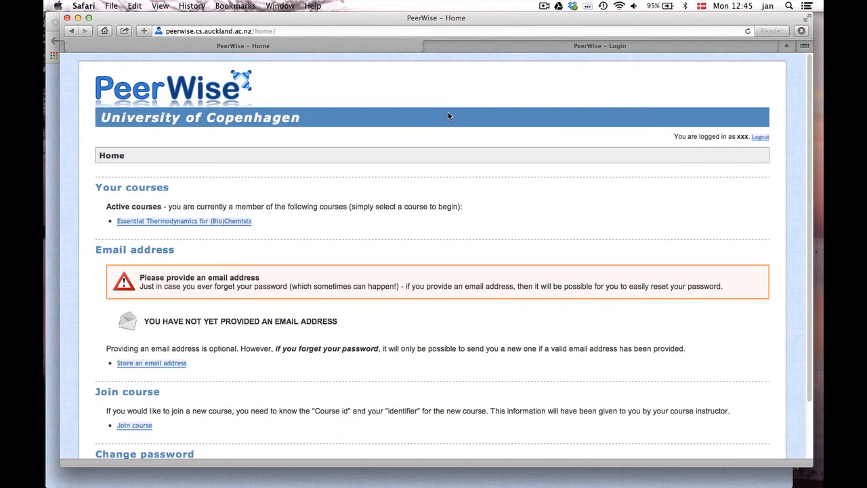
mouse_move(370, 192)
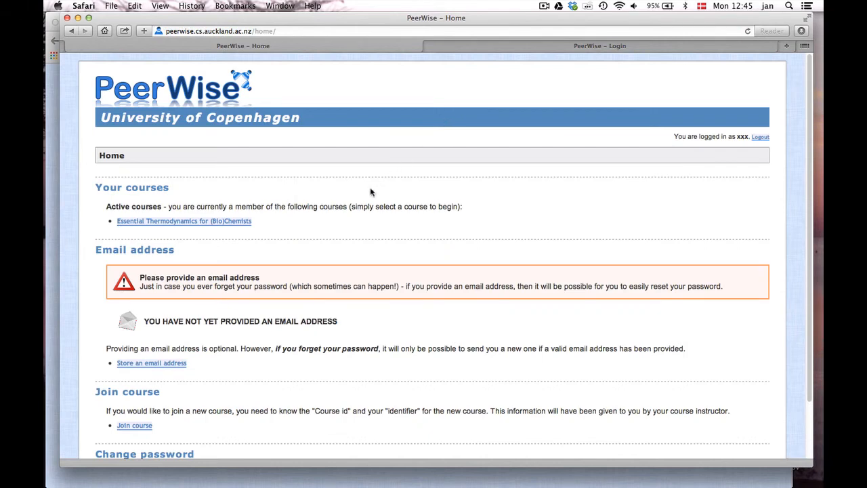
mouse_move(266, 281)
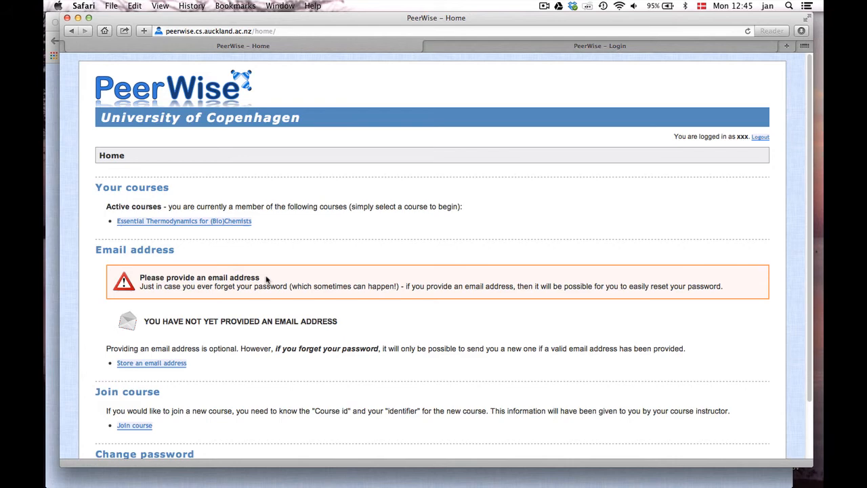
mouse_move(224, 360)
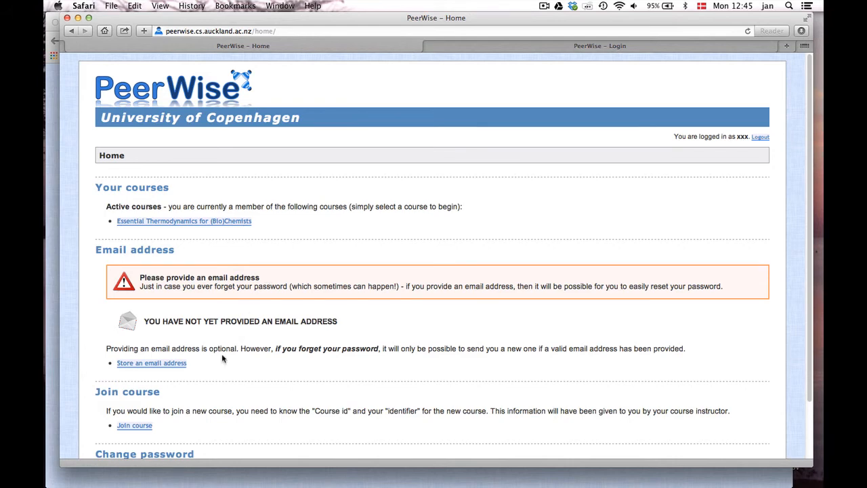
mouse_move(160, 348)
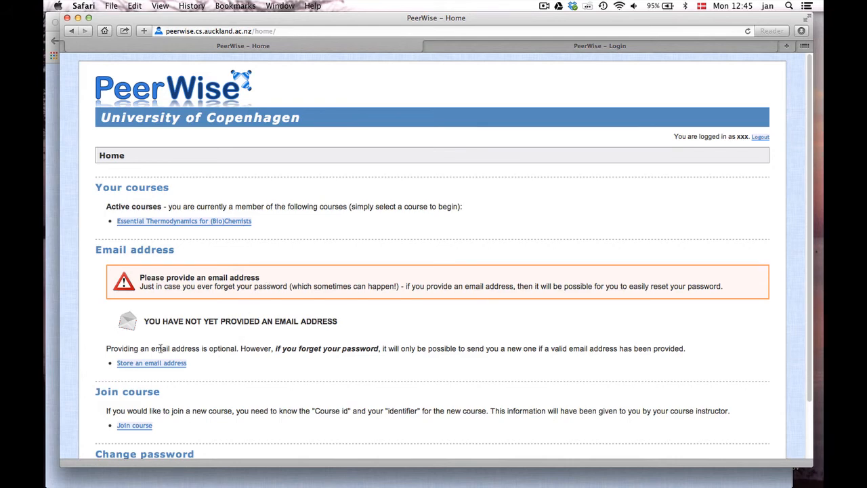
mouse_move(197, 370)
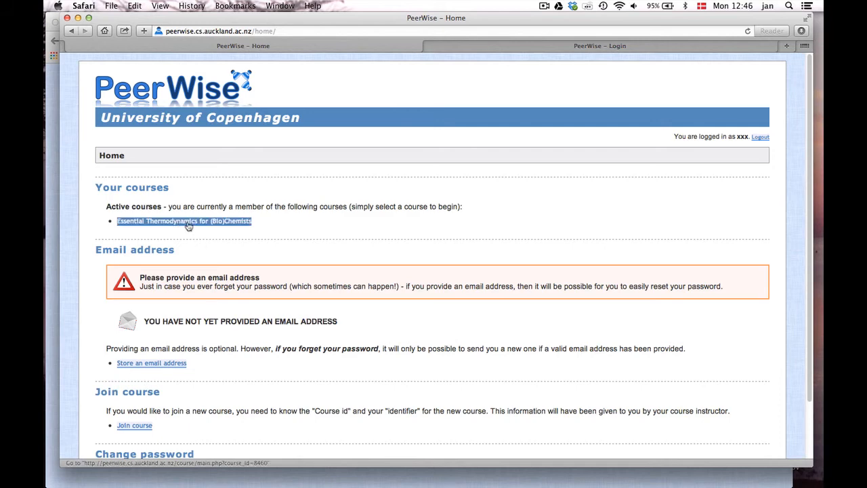
Open Essential Thermodynamics for (Bio)Chemists and list all 17 unanswered questions.
click(184, 221)
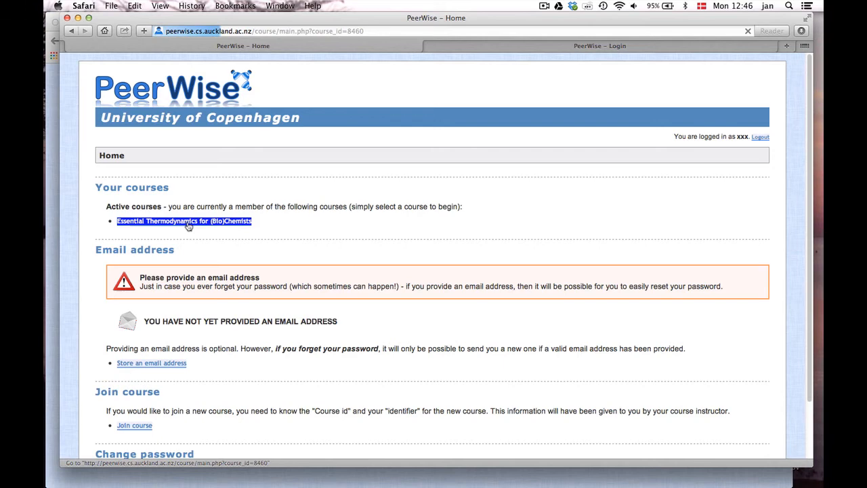
click(184, 221)
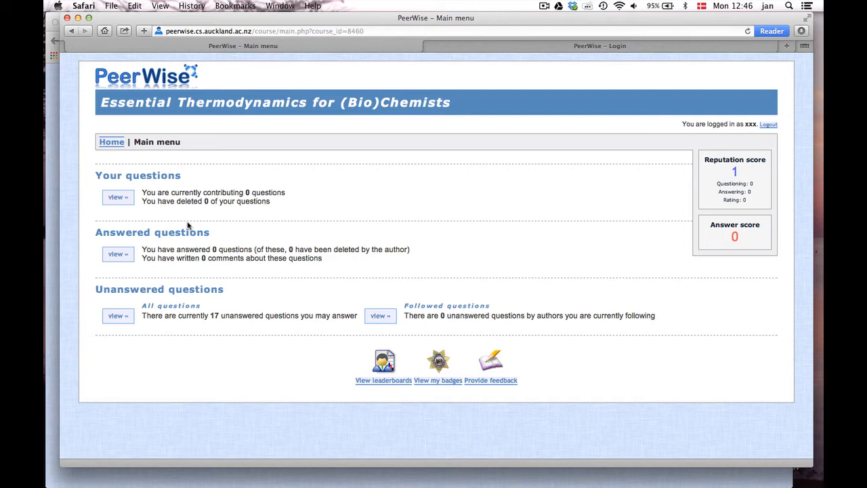
mouse_move(178, 278)
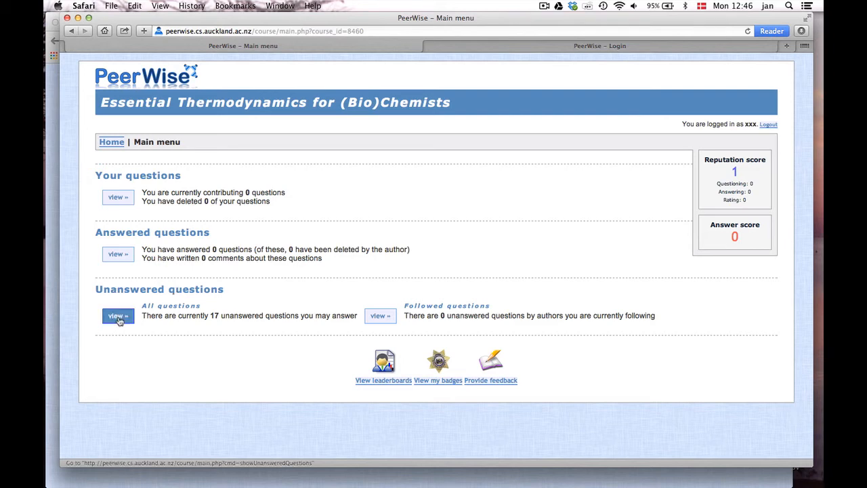
click(118, 315)
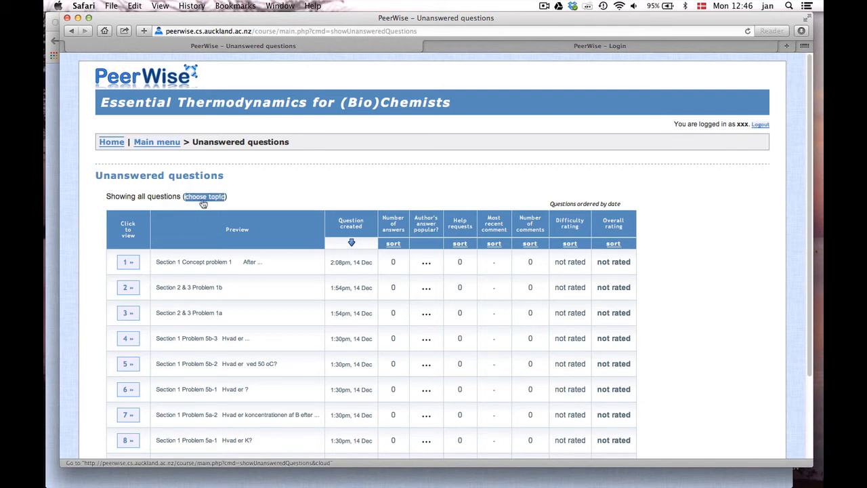
Filter unanswered questions to the section 1 topic and go to page two.
click(205, 196)
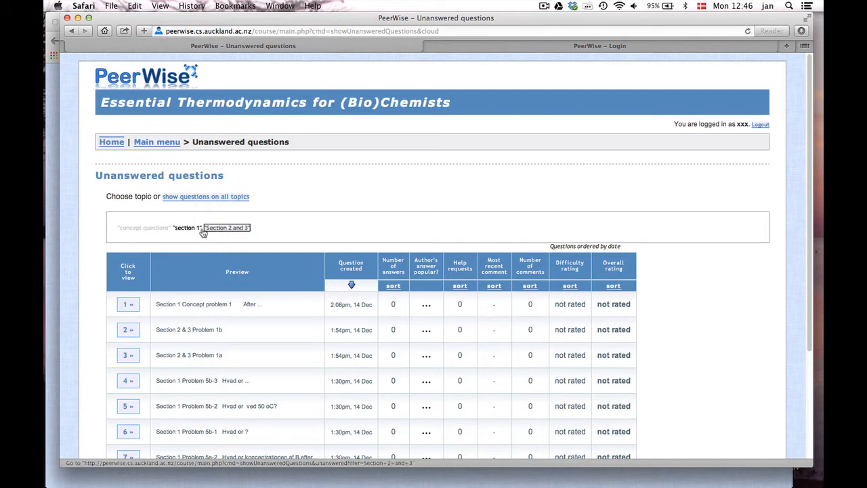
click(188, 227)
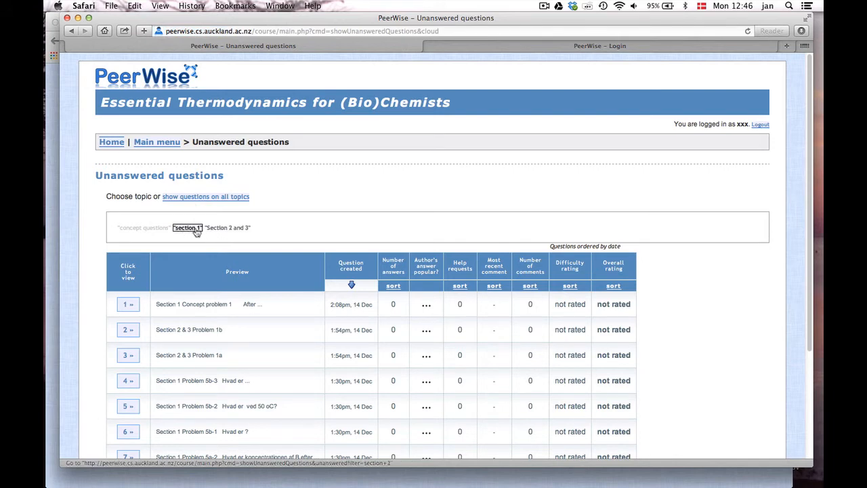
click(188, 227)
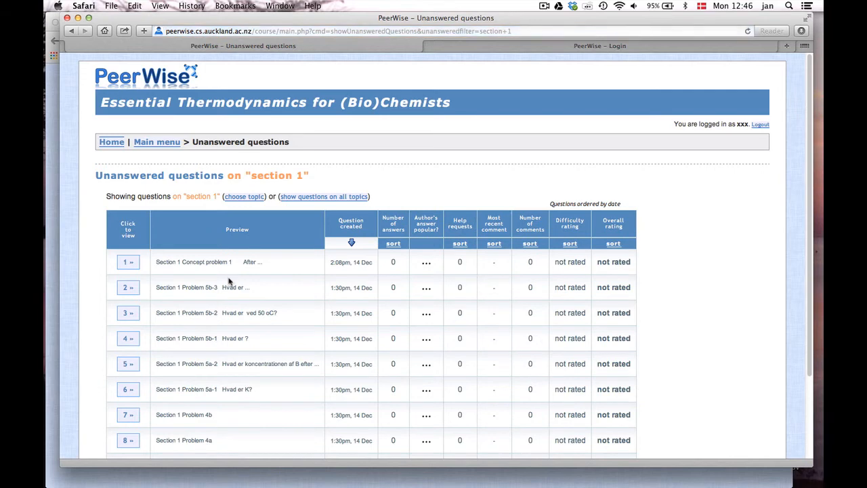
scroll(down, 3)
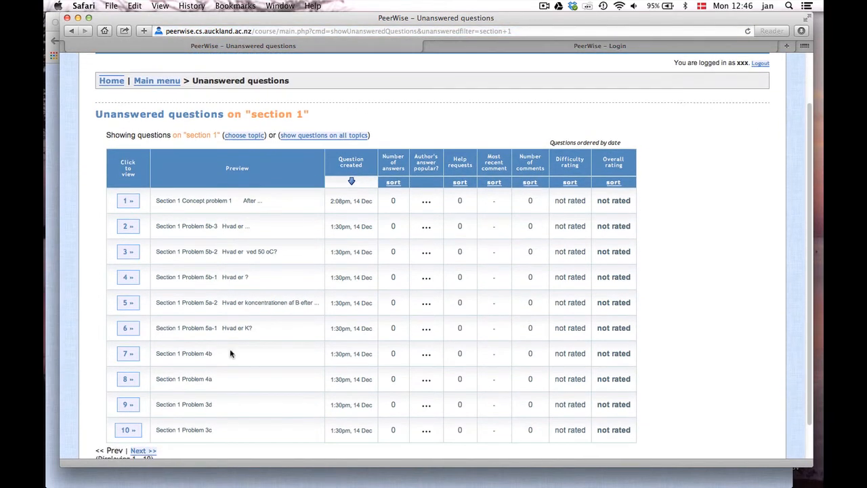
mouse_move(234, 388)
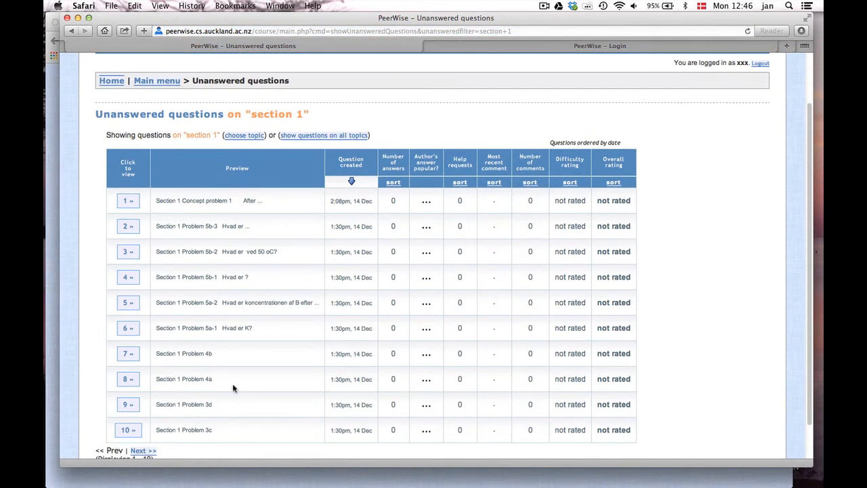
scroll(down, 3)
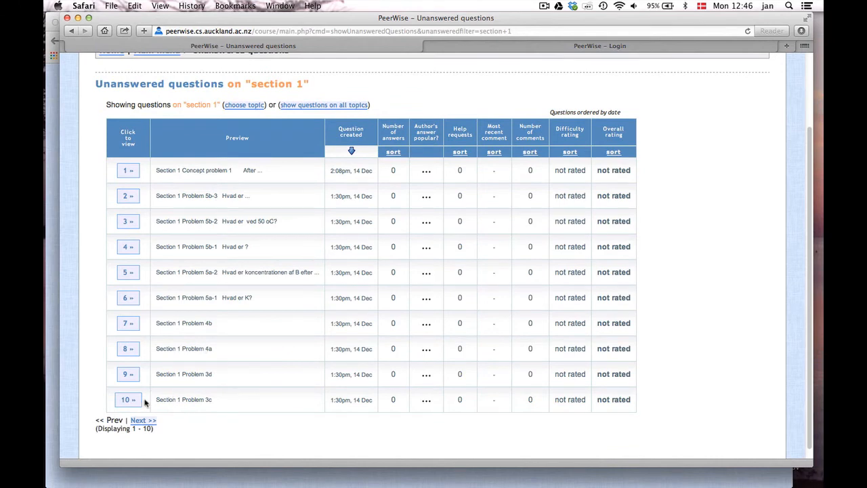
click(138, 420)
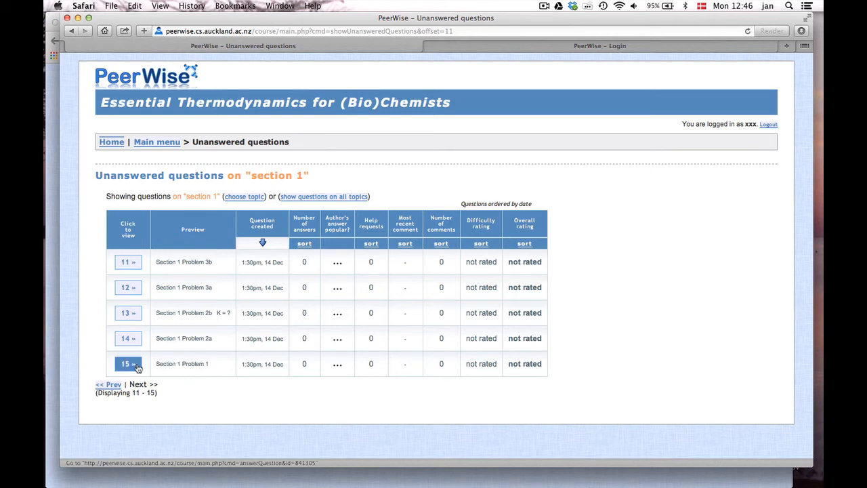
Open Section 1 Problem 1 and scroll to its answer options A–D.
click(128, 364)
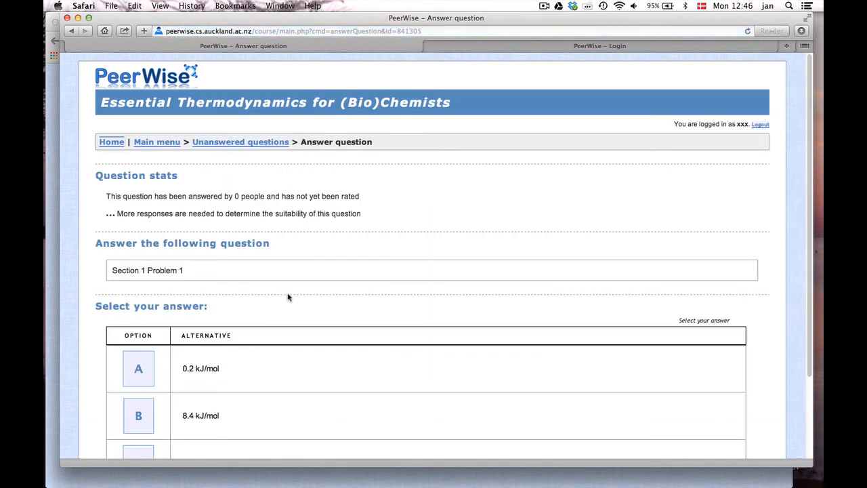
scroll(down, 3)
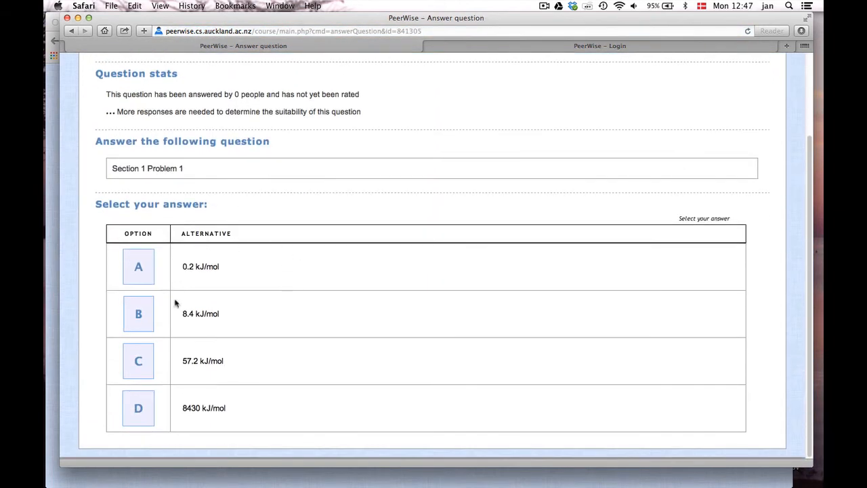
mouse_move(238, 315)
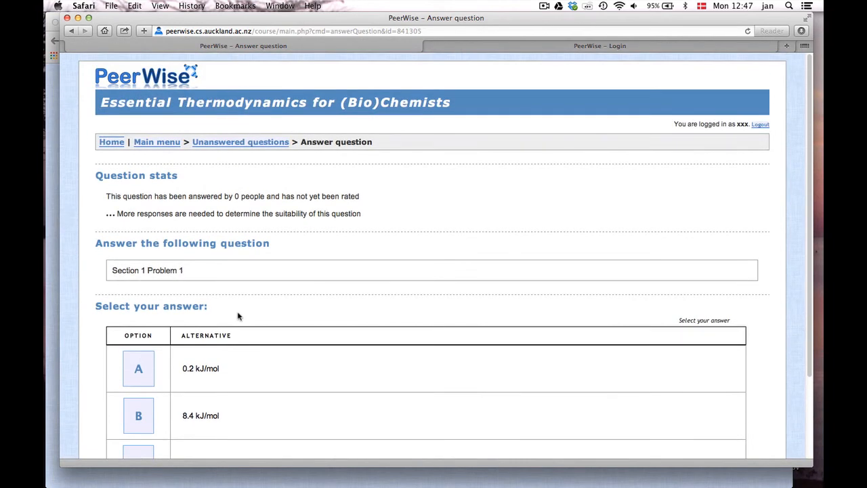
mouse_move(240, 141)
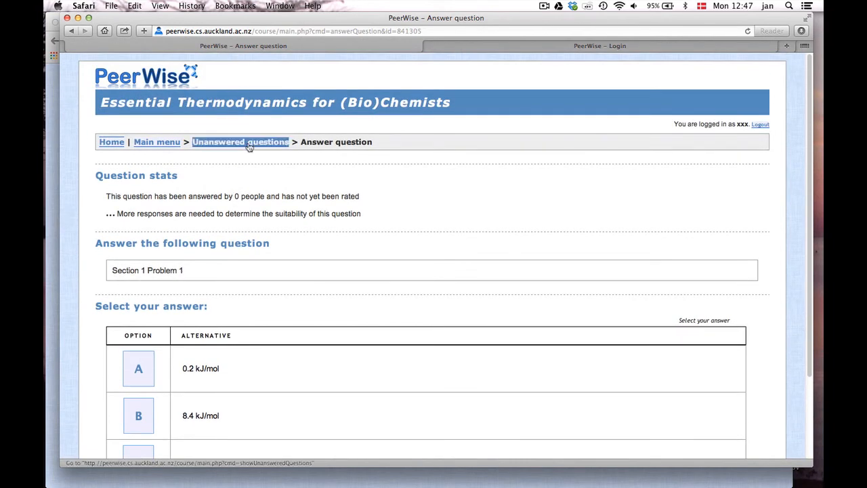
Go back to Unanswered questions, view Section 2 and 3, then refilter to section 1.
click(240, 141)
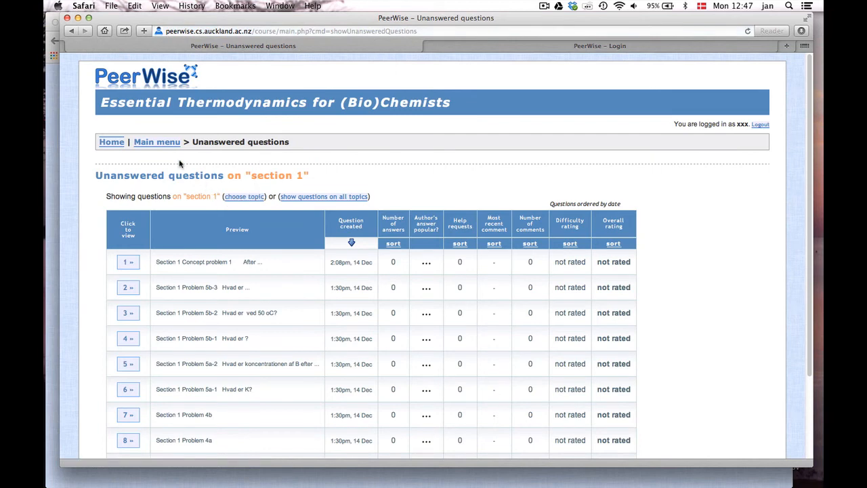
scroll(down, 3)
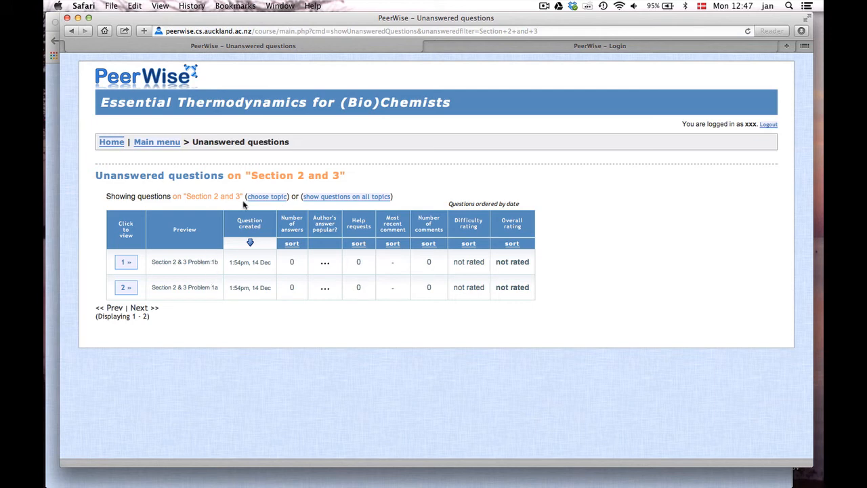
click(266, 196)
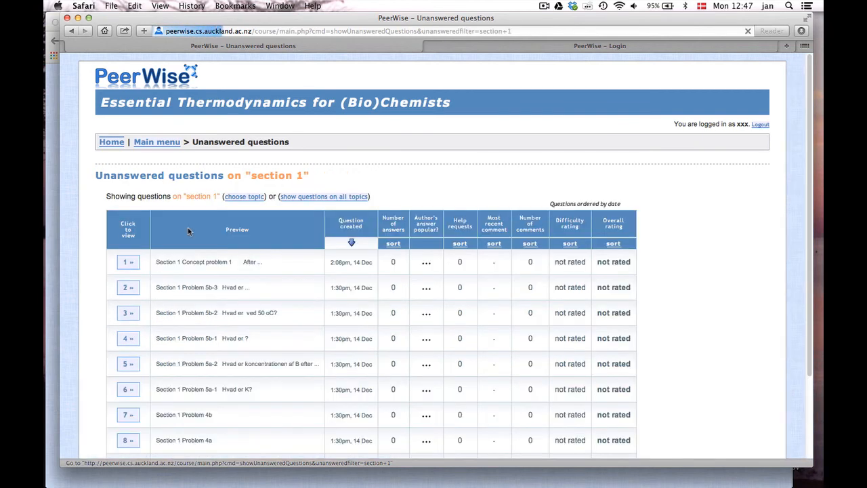
scroll(down, 3)
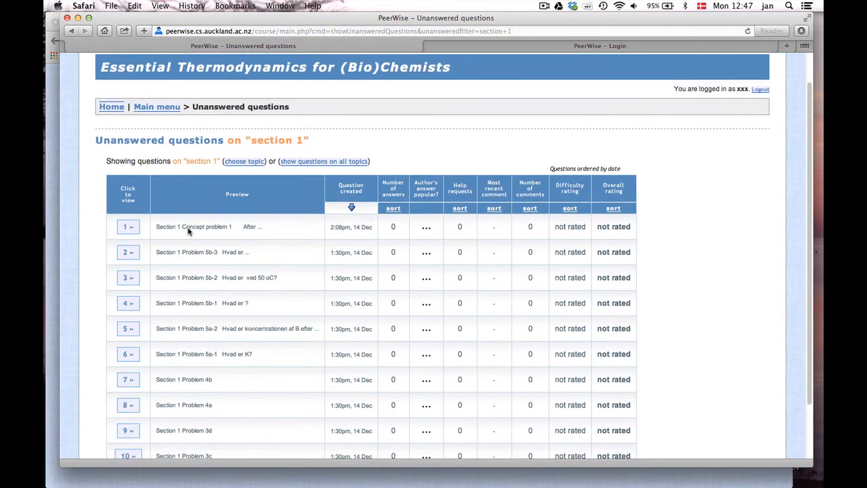
mouse_move(235, 275)
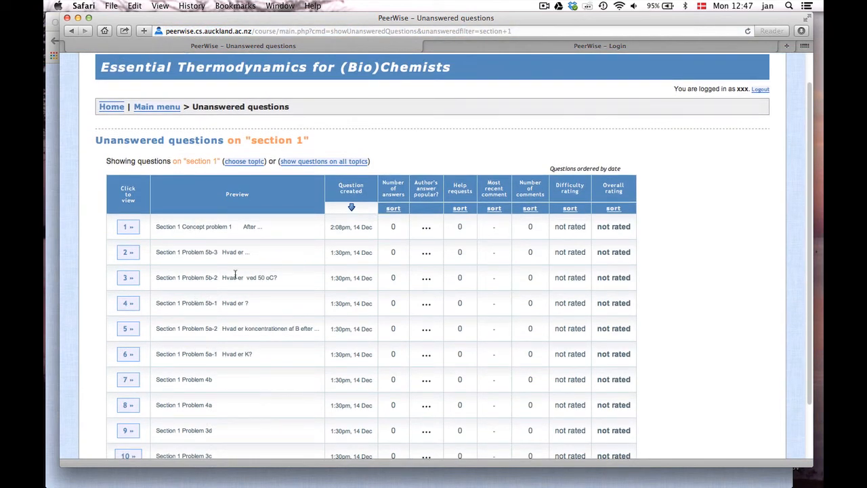
mouse_move(205, 227)
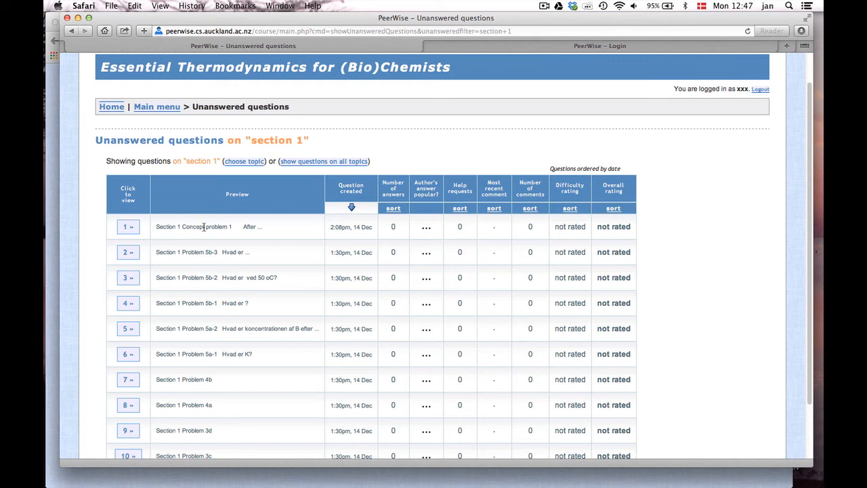
mouse_move(189, 234)
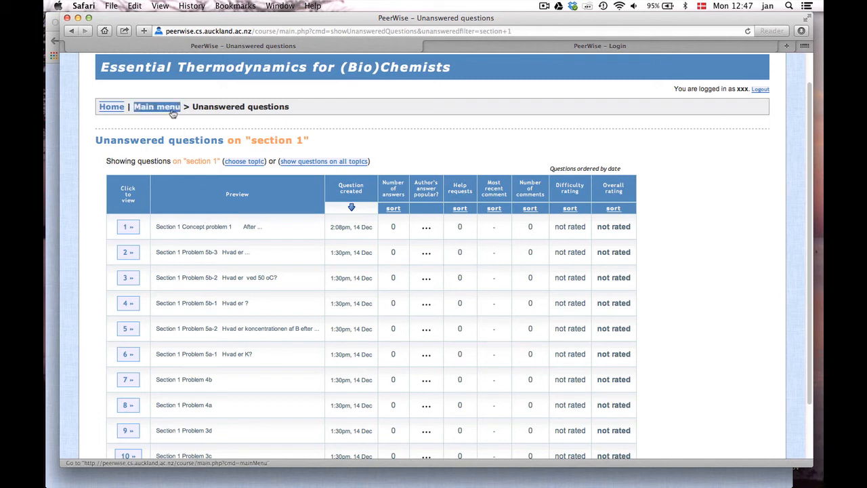
From the main menu, view your still-empty Your questions page and create a new question.
click(156, 106)
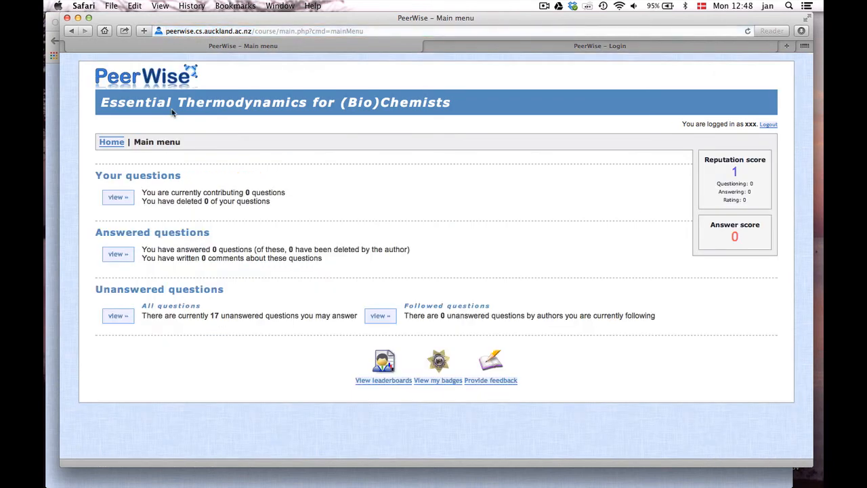
mouse_move(138, 197)
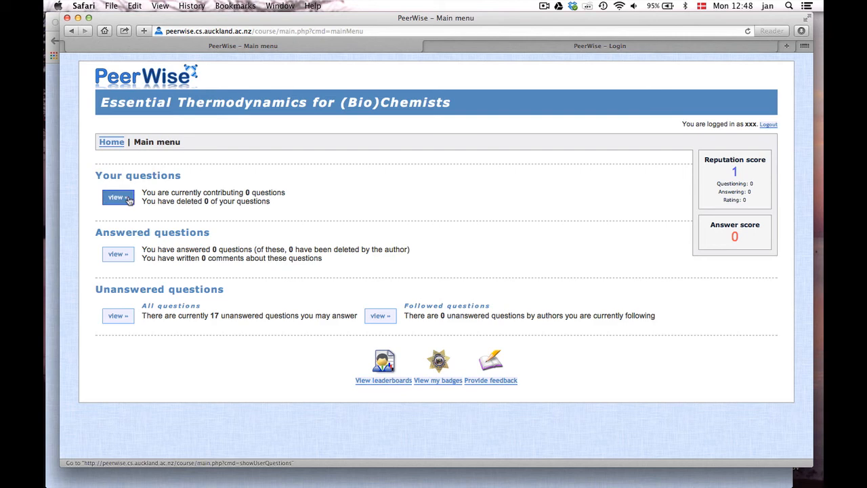
click(118, 197)
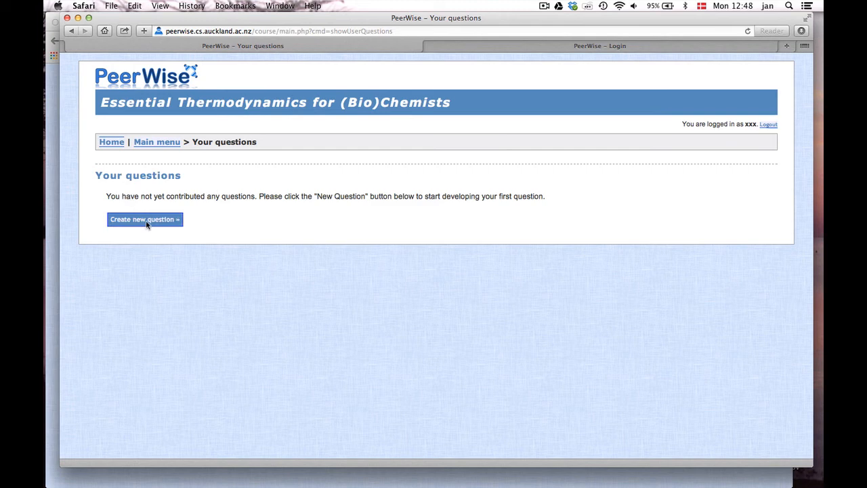
click(145, 219)
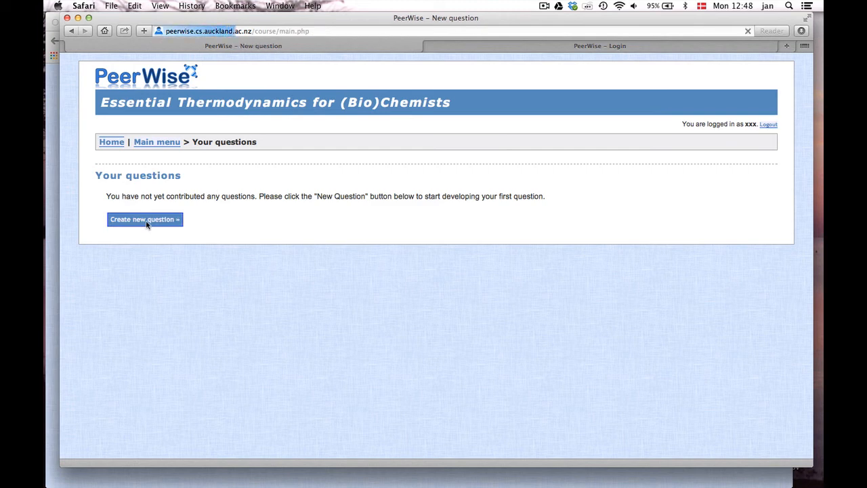
Scroll the empty Post new question form to Topics and type 'en' as a new topic.
click(145, 219)
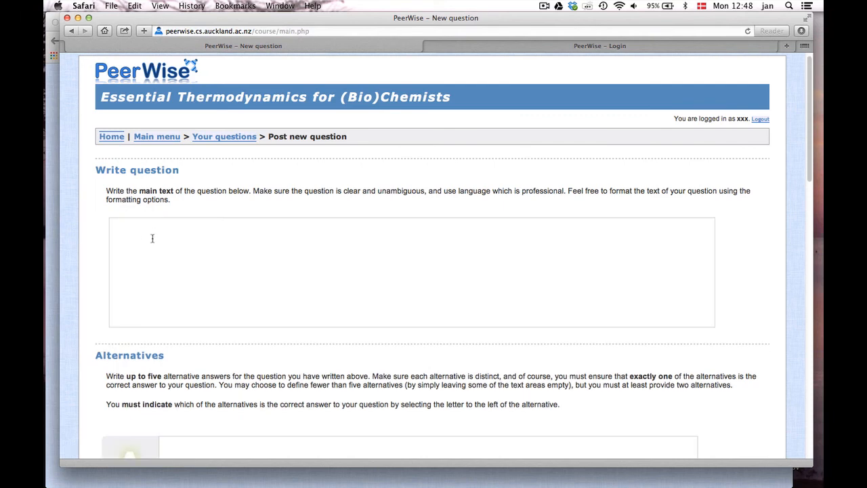
scroll(down, 3)
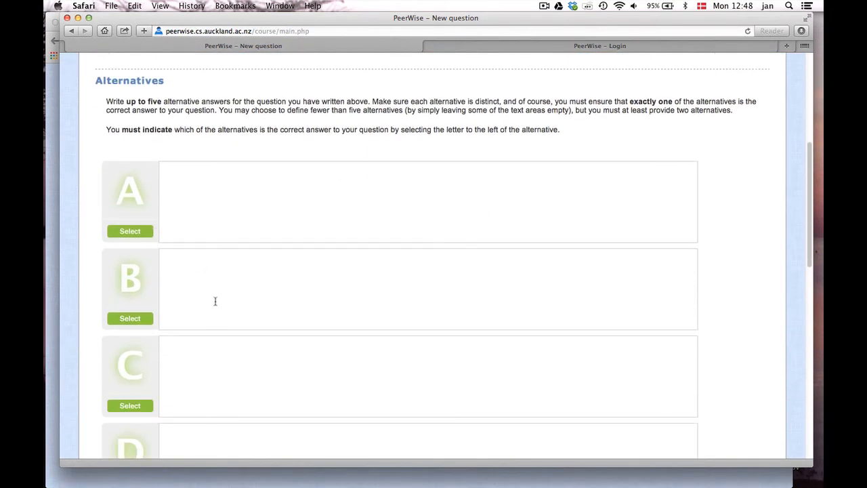
scroll(down, 3)
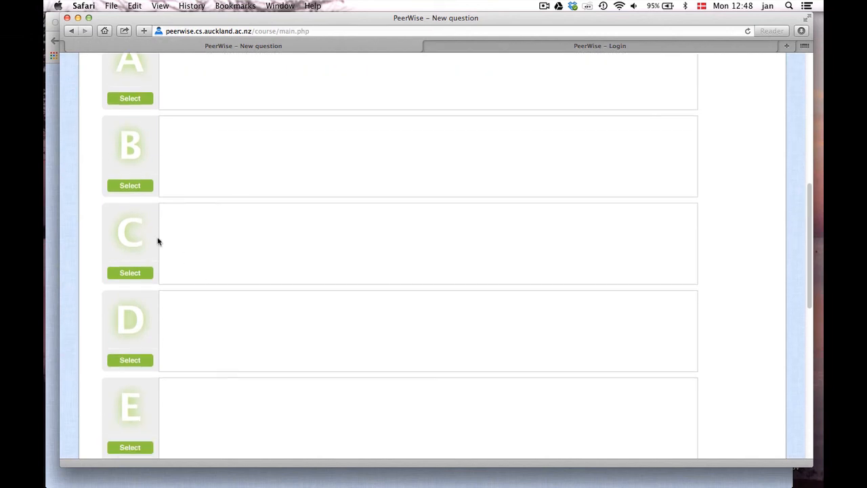
scroll(down, 3)
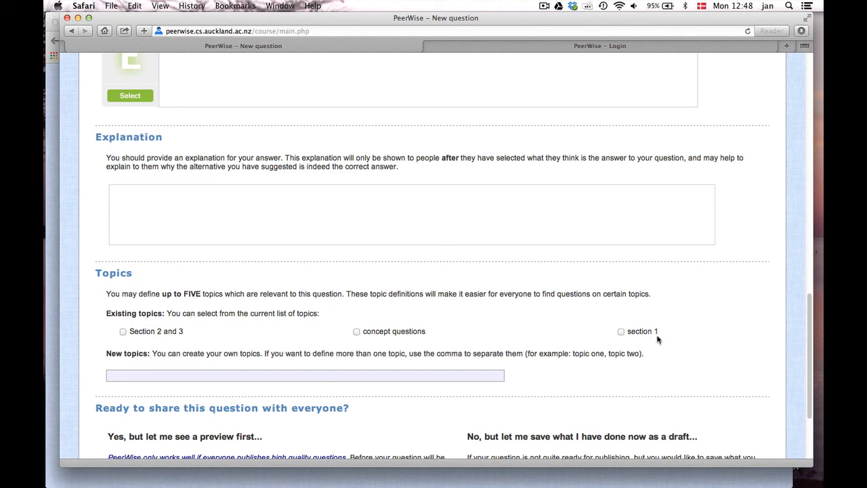
mouse_move(656, 339)
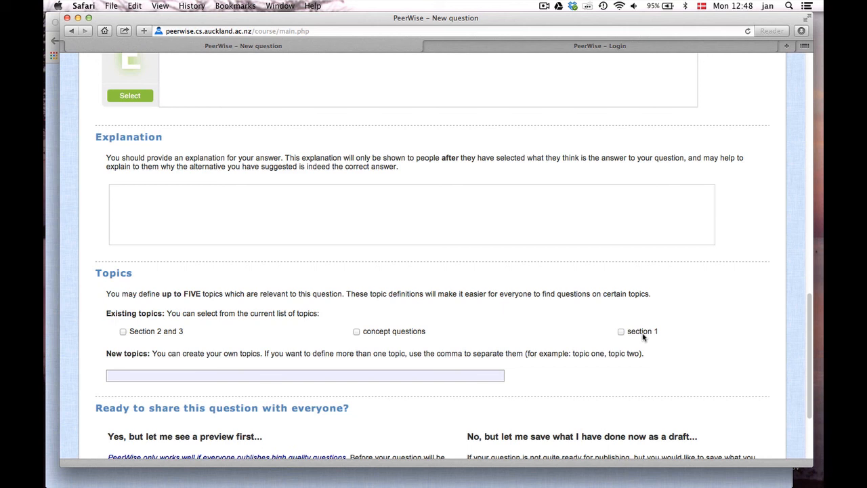
mouse_move(179, 340)
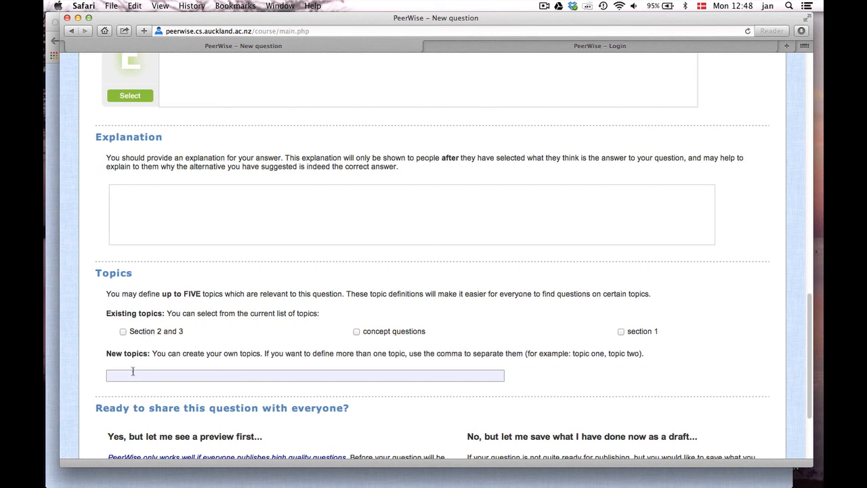
click(304, 375)
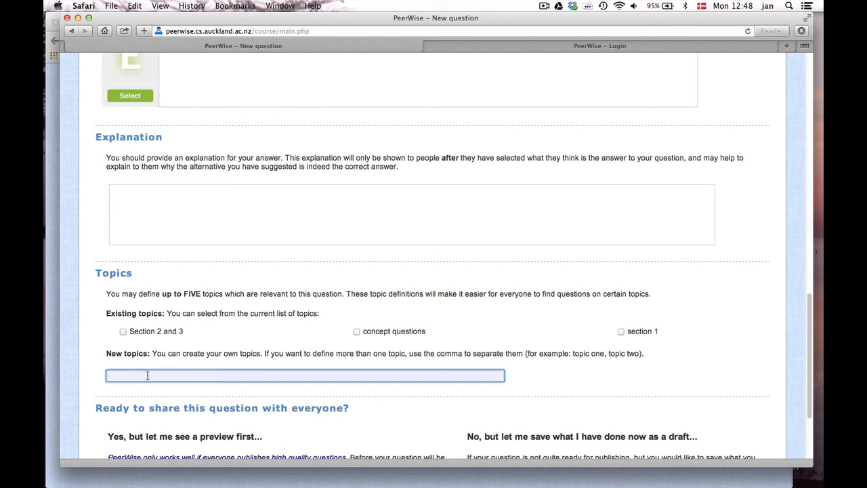
text(en)
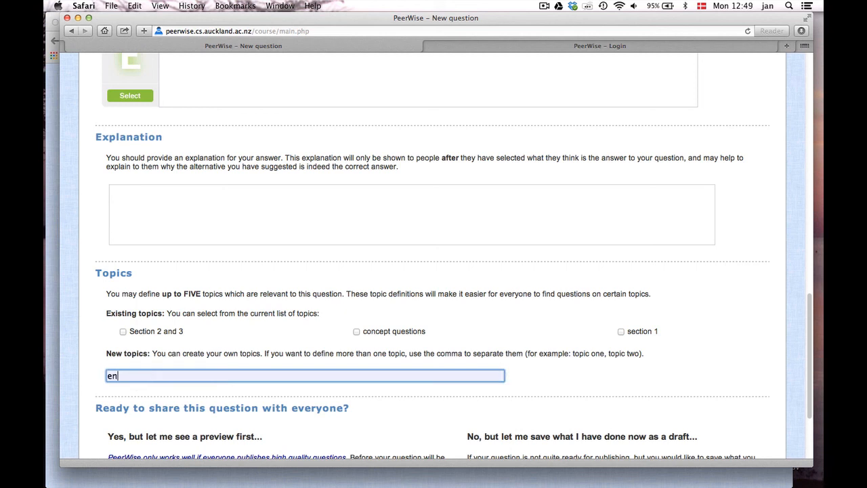